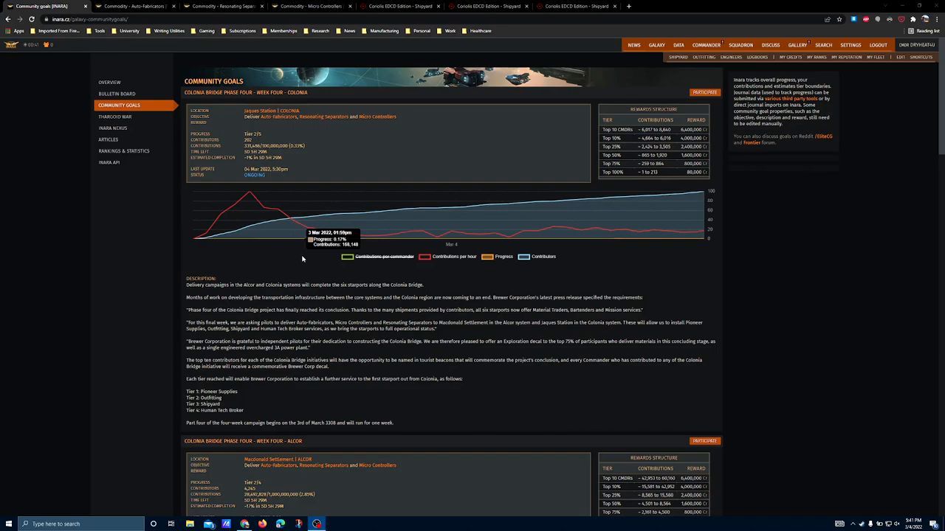
mouse_move(832, 322)
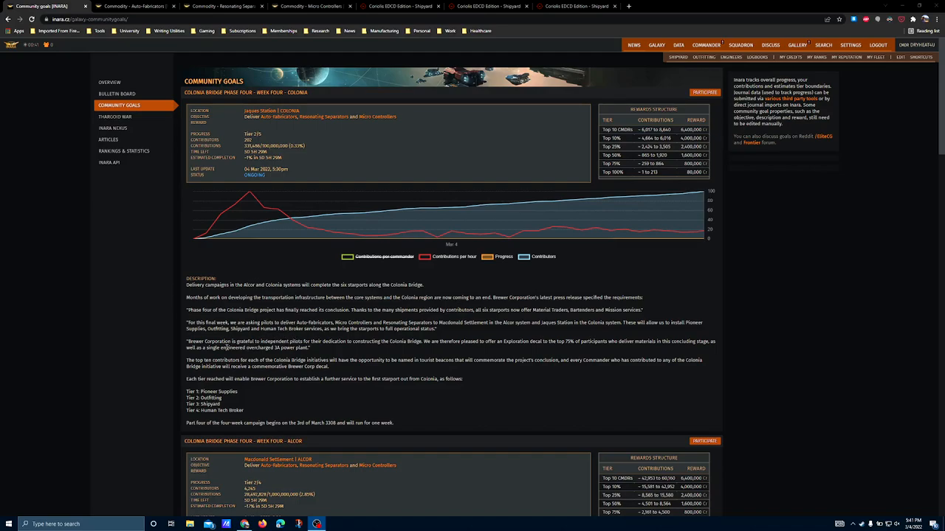
Step: Highlight the power plant reward wording and amounts in the Alcor goal description
double_click(236, 349)
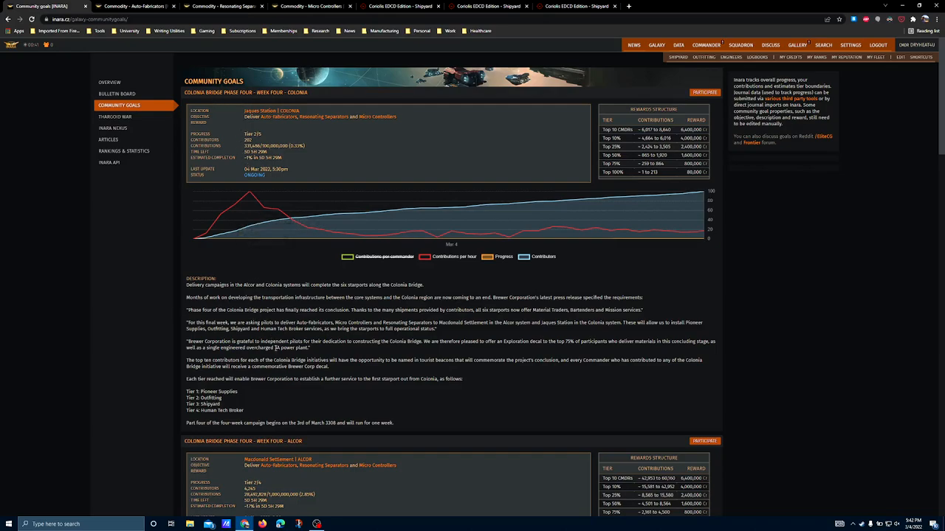
double_click(291, 349)
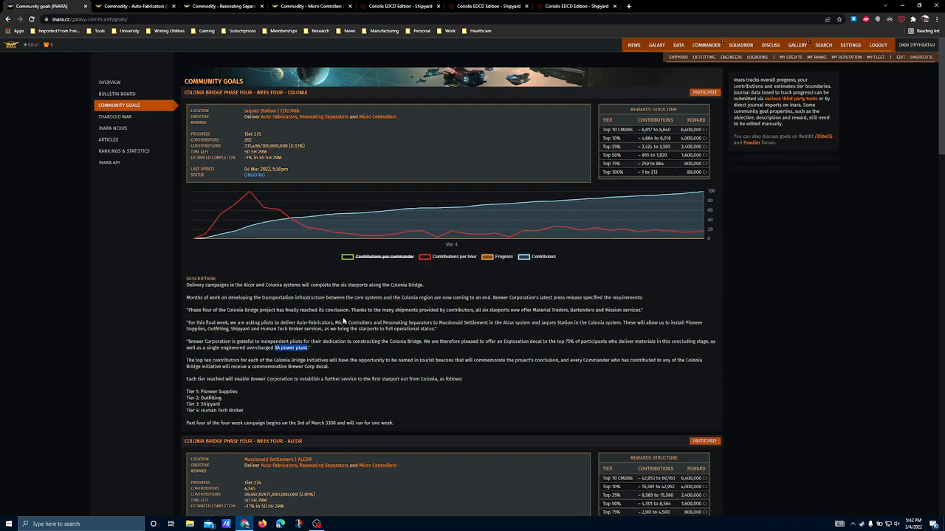
mouse_move(272, 72)
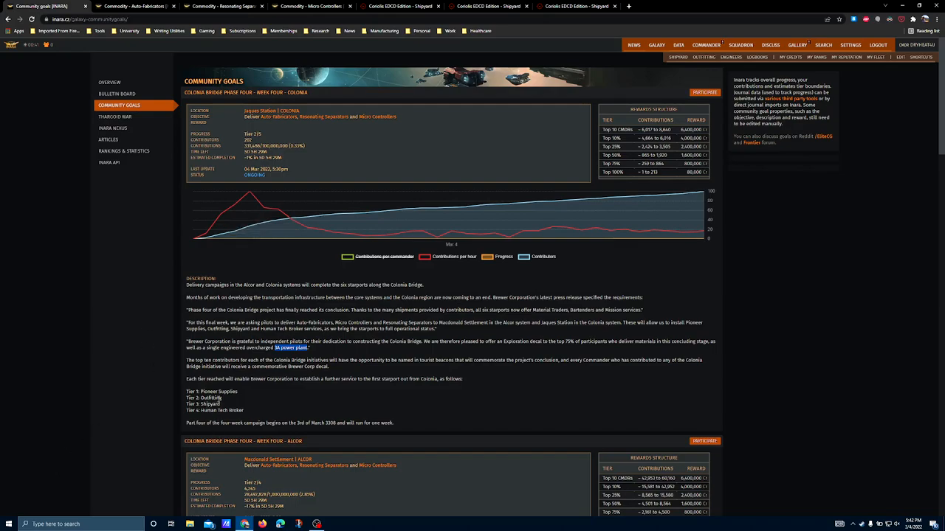
scroll(down, 3)
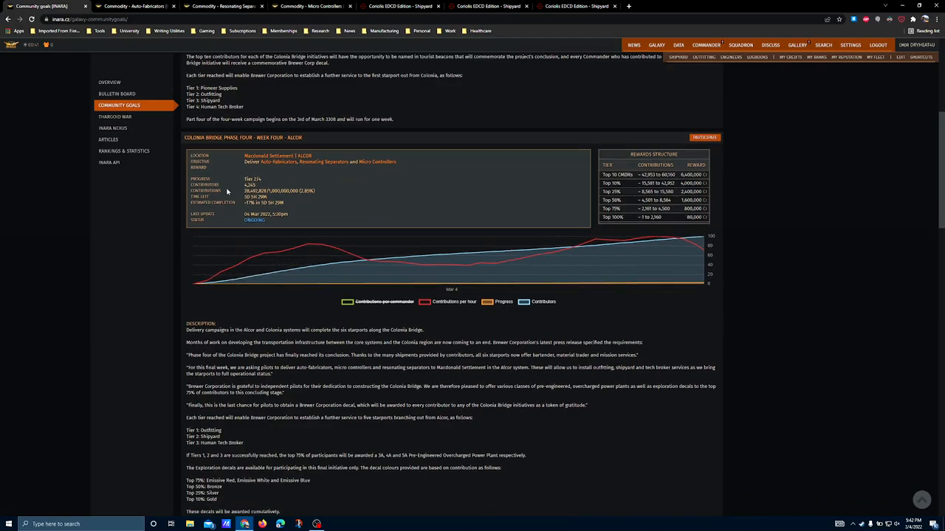
scroll(down, 3)
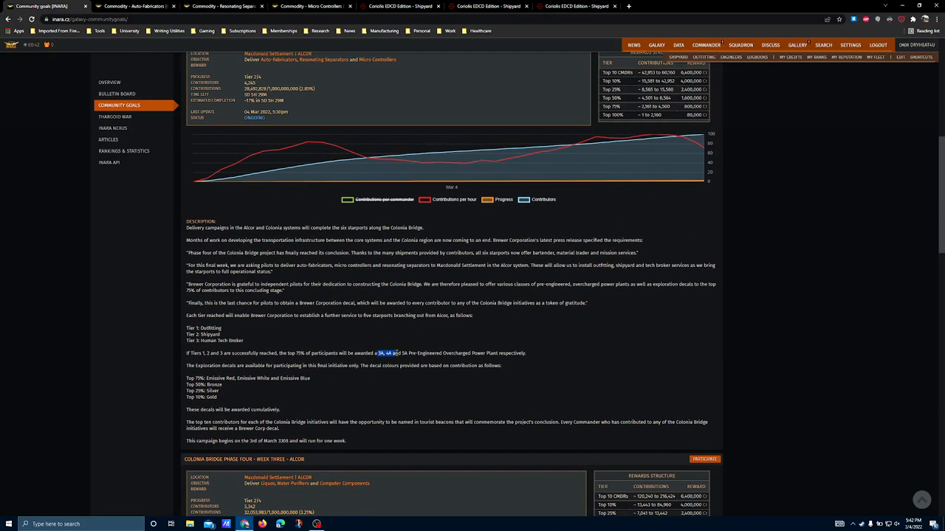
drag(378, 353, 499, 353)
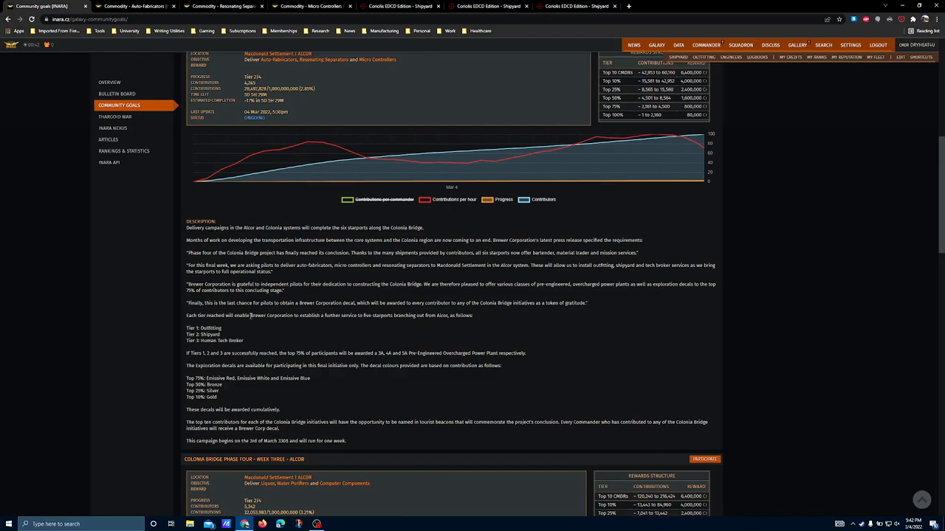
mouse_move(372, 292)
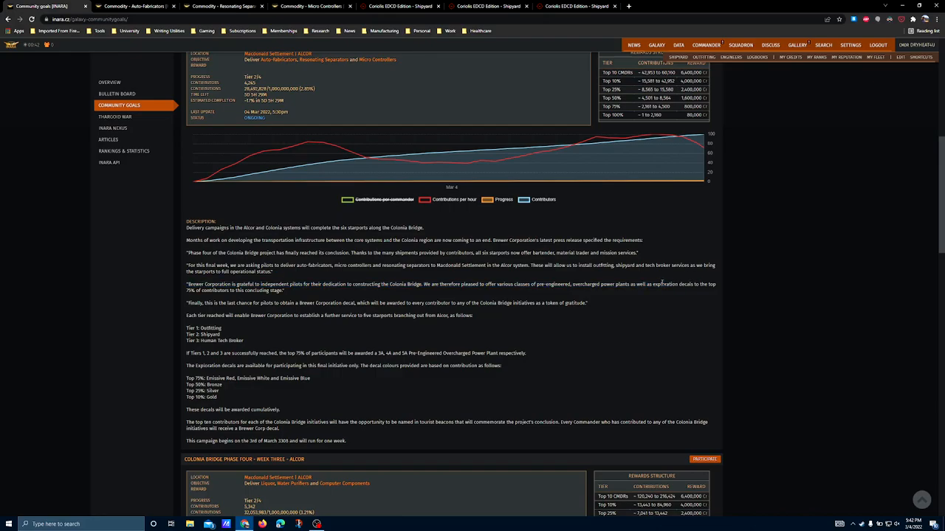
scroll(down, 3)
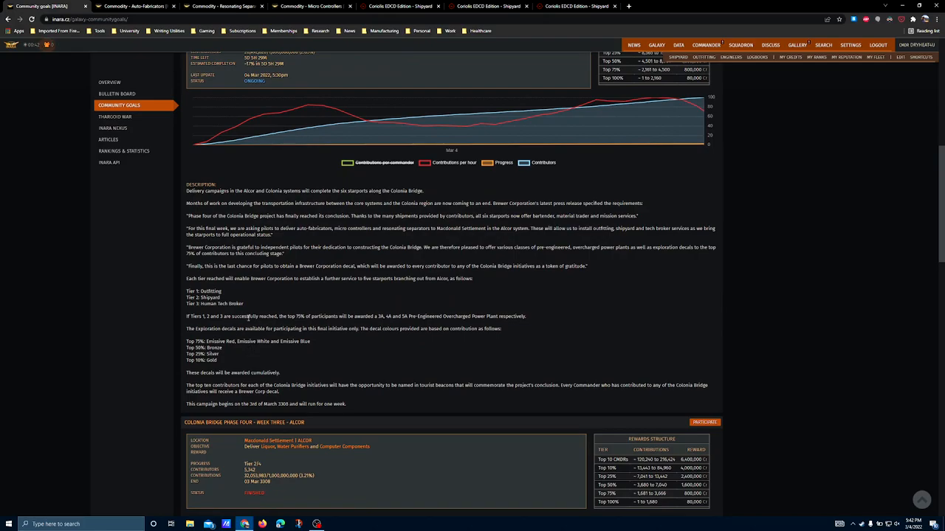
mouse_move(245, 306)
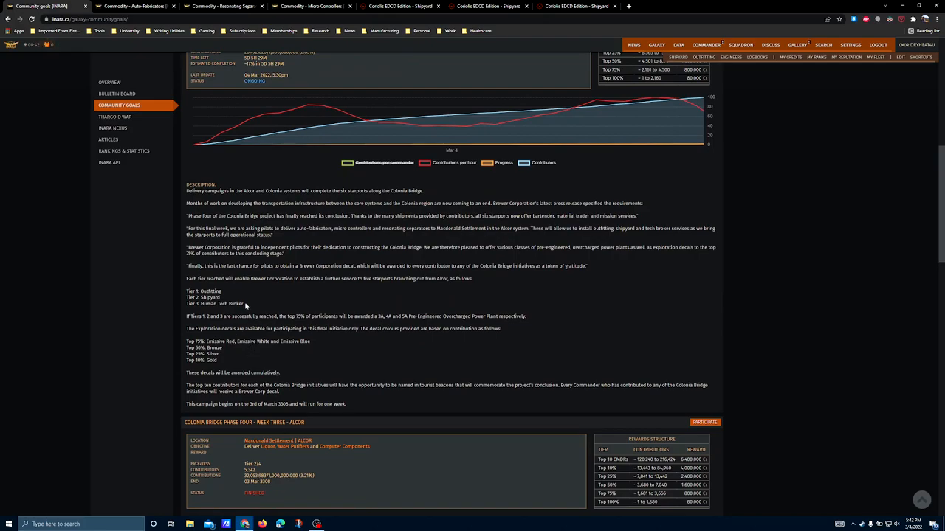
double_click(382, 316)
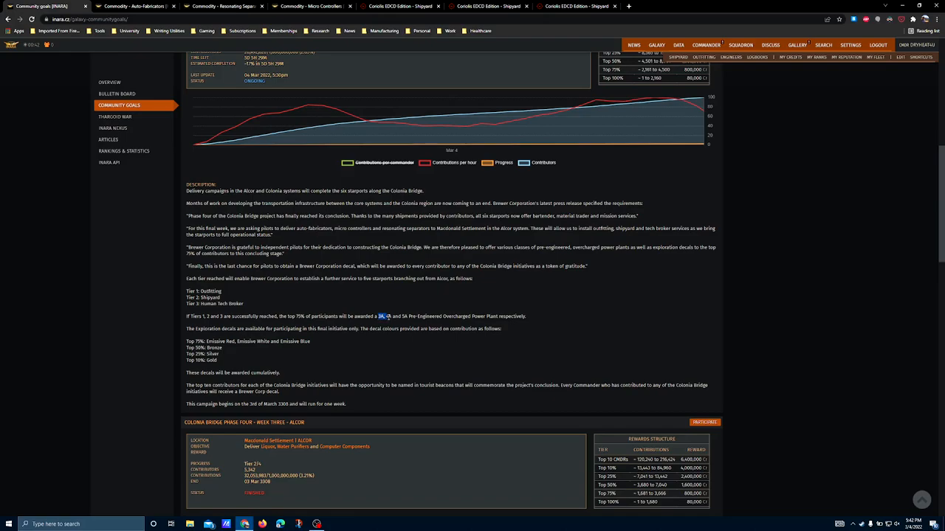
drag(381, 316, 520, 316)
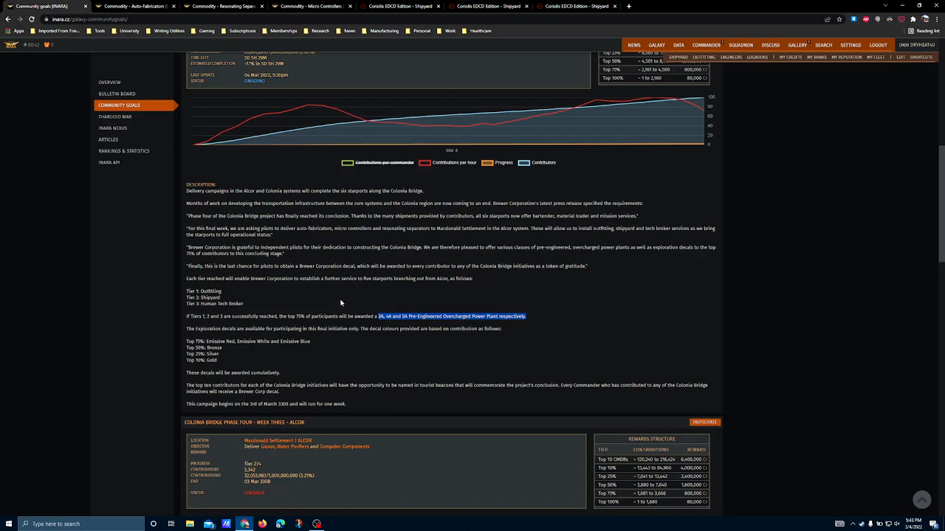
mouse_move(313, 327)
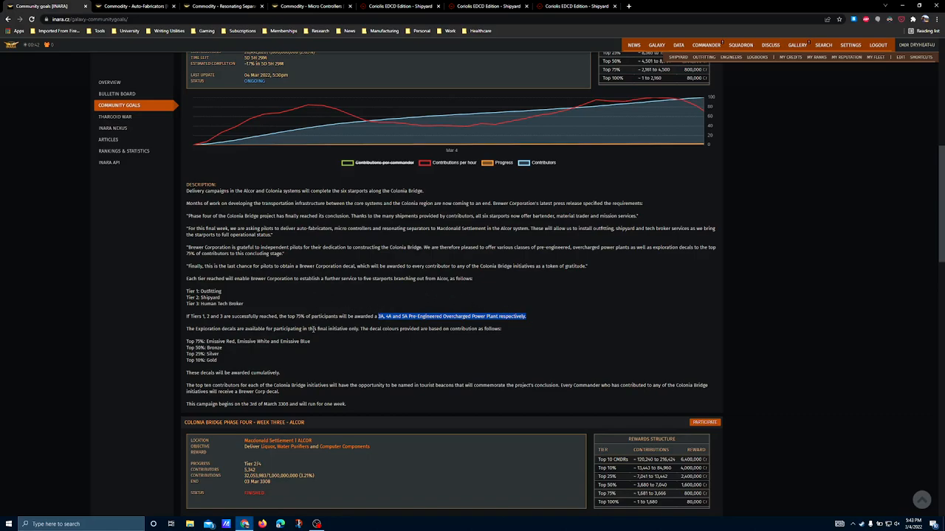
mouse_move(312, 334)
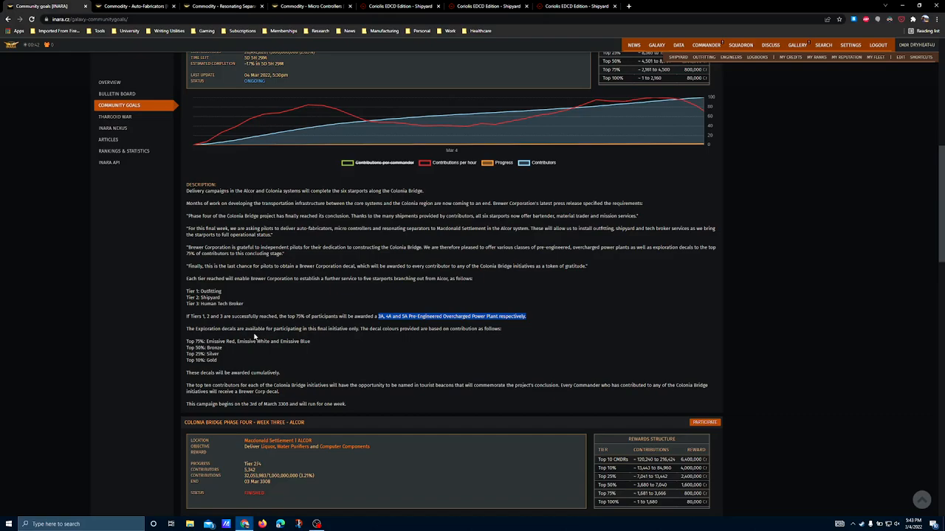
mouse_move(303, 321)
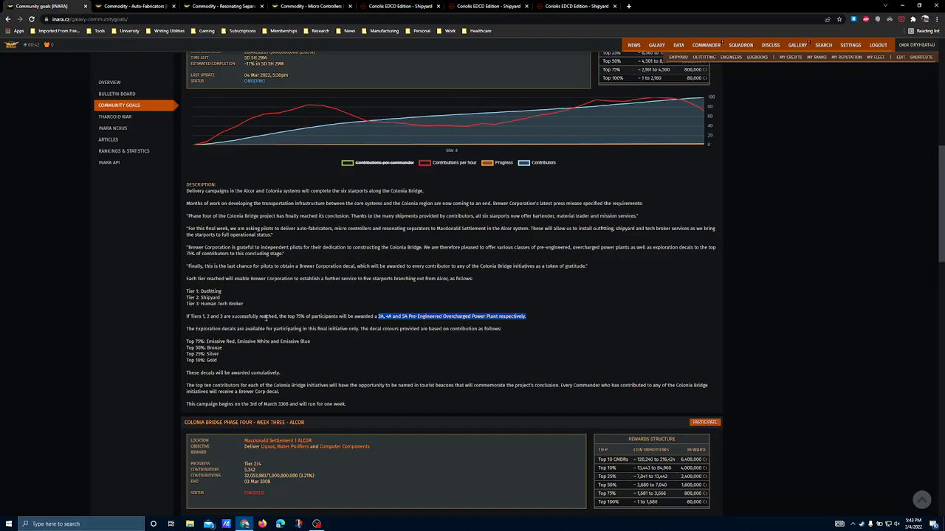
mouse_move(266, 316)
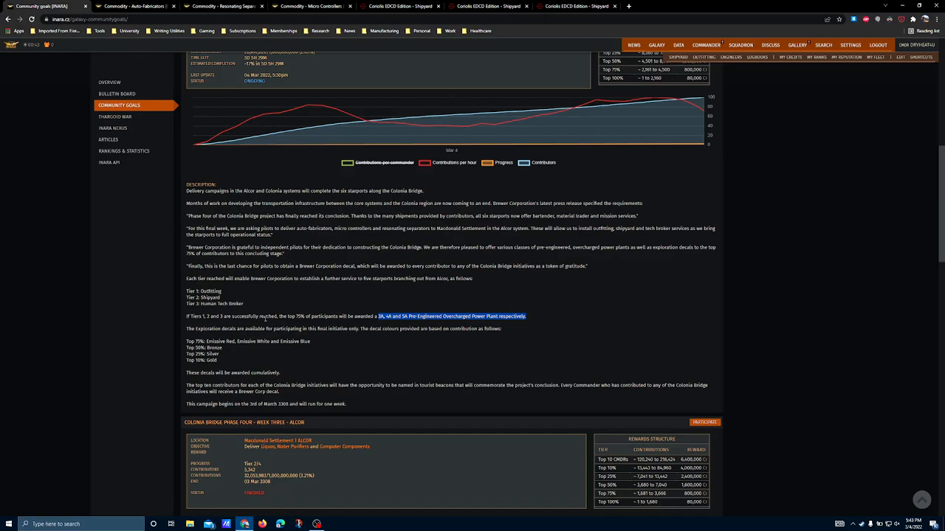
drag(375, 316, 526, 316)
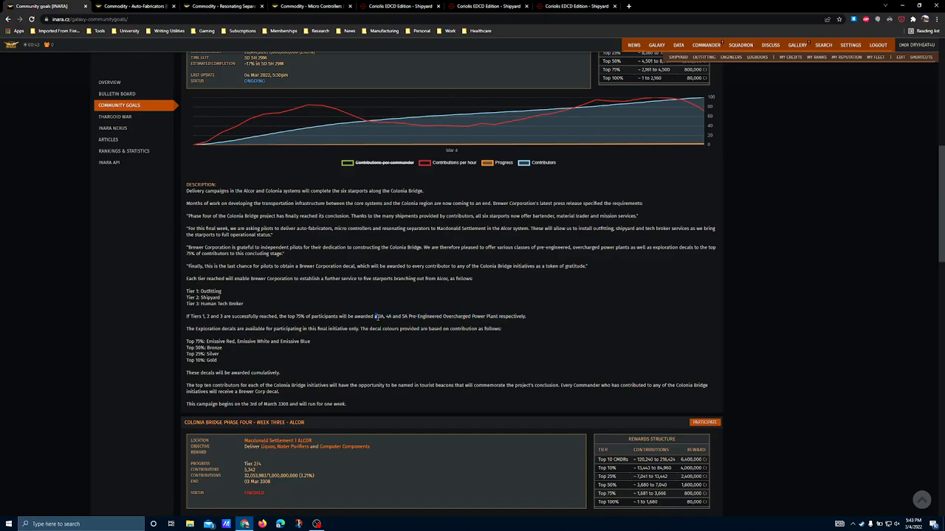
drag(375, 316, 407, 316)
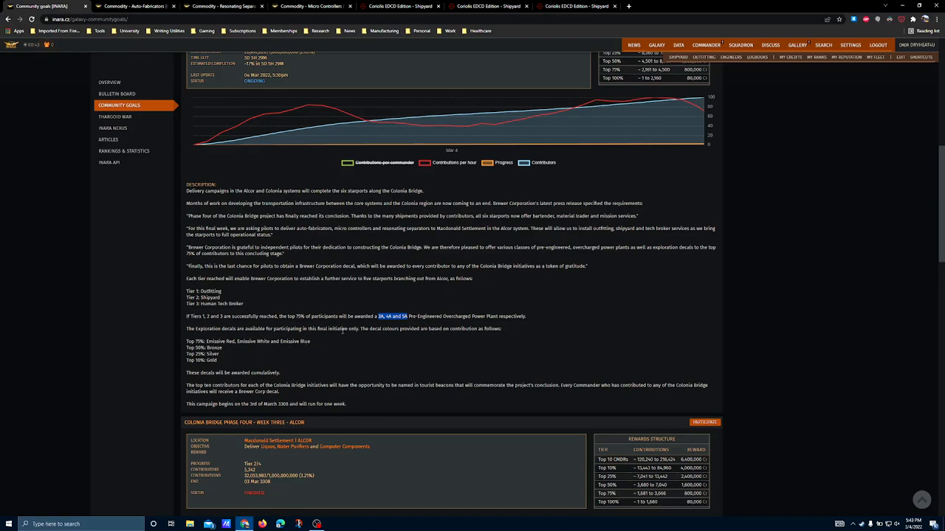
mouse_move(385, 390)
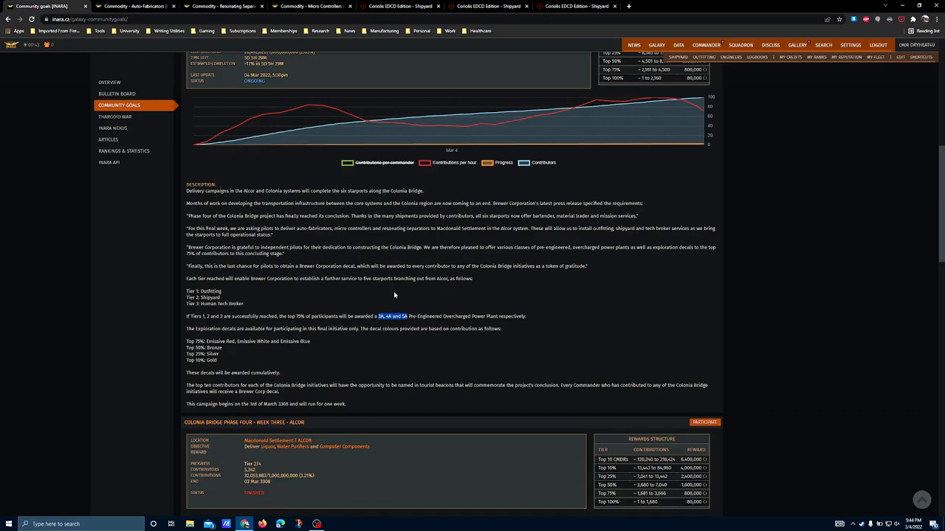
mouse_move(381, 326)
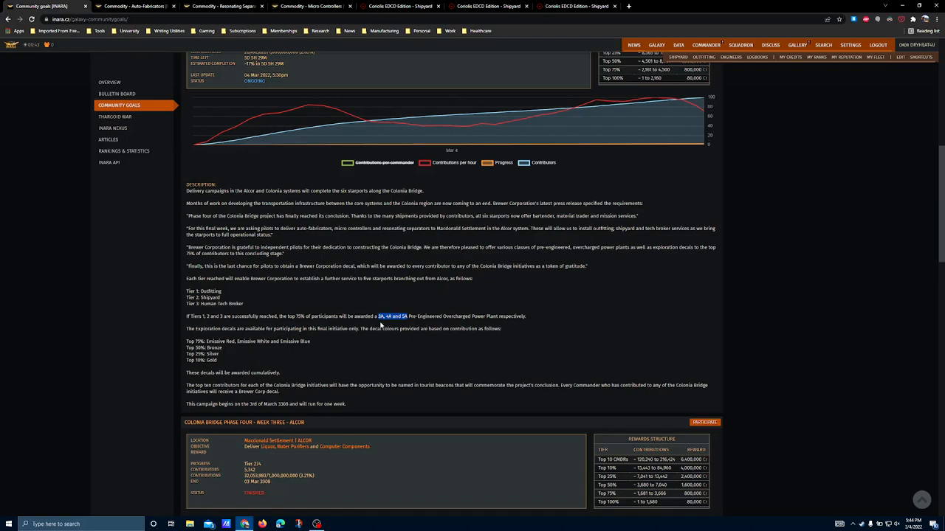
mouse_move(381, 320)
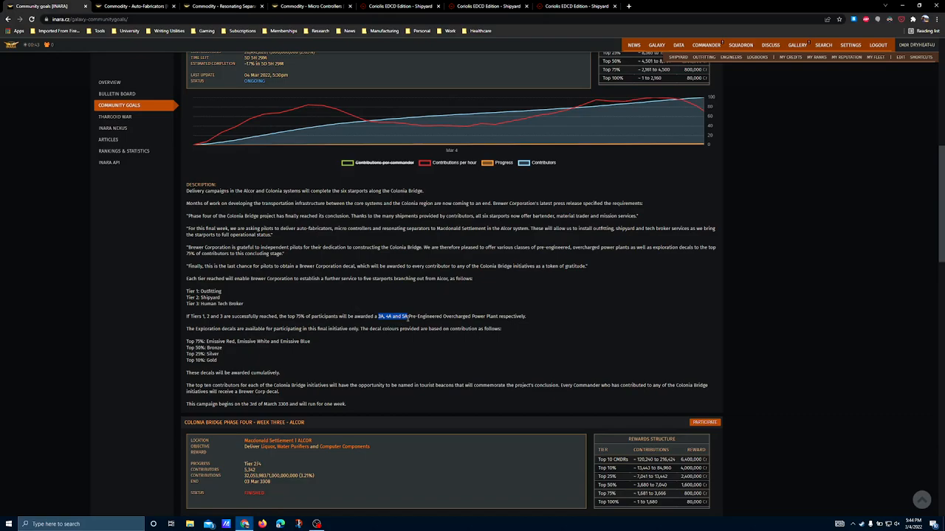
mouse_move(397, 326)
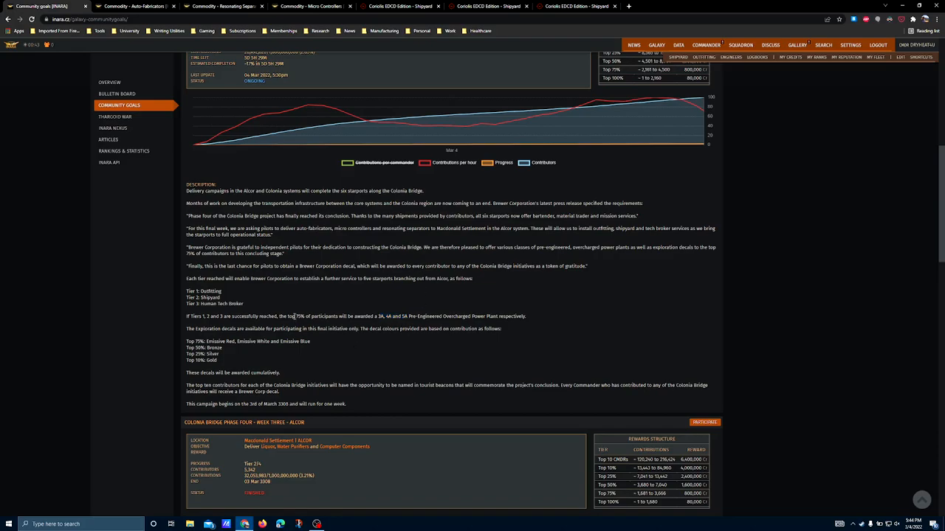
scroll(down, 3)
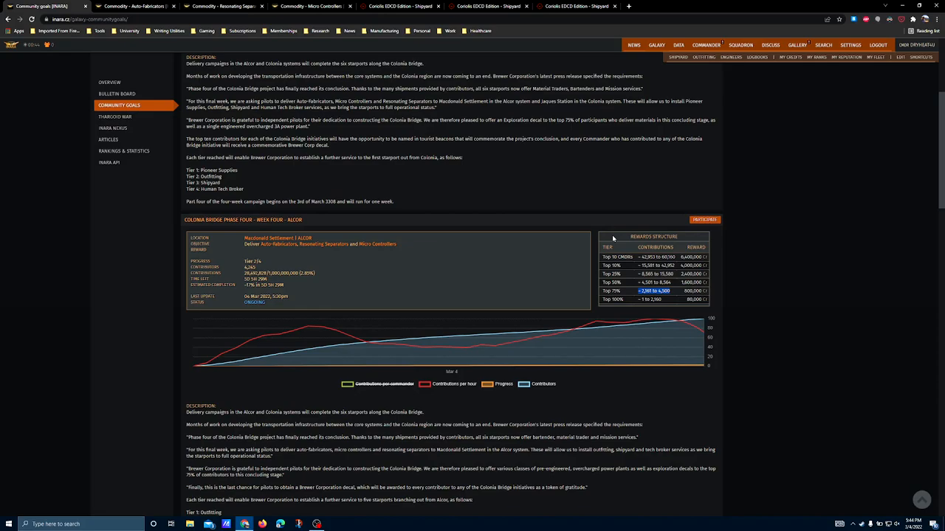
mouse_move(530, 236)
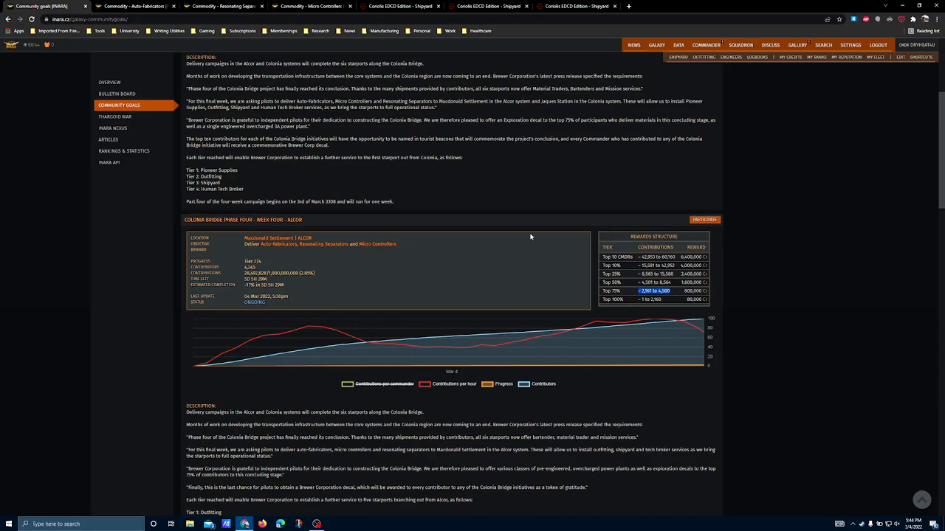
mouse_move(324, 246)
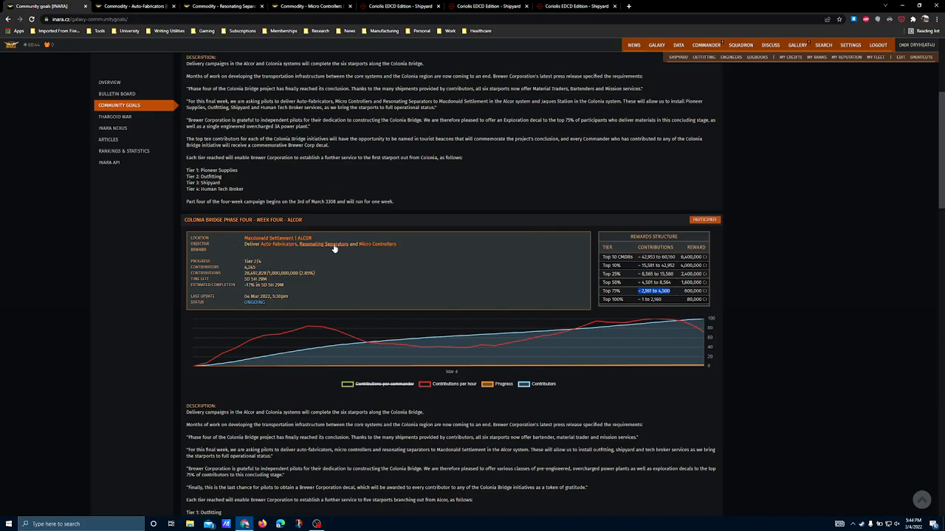
mouse_move(573, 251)
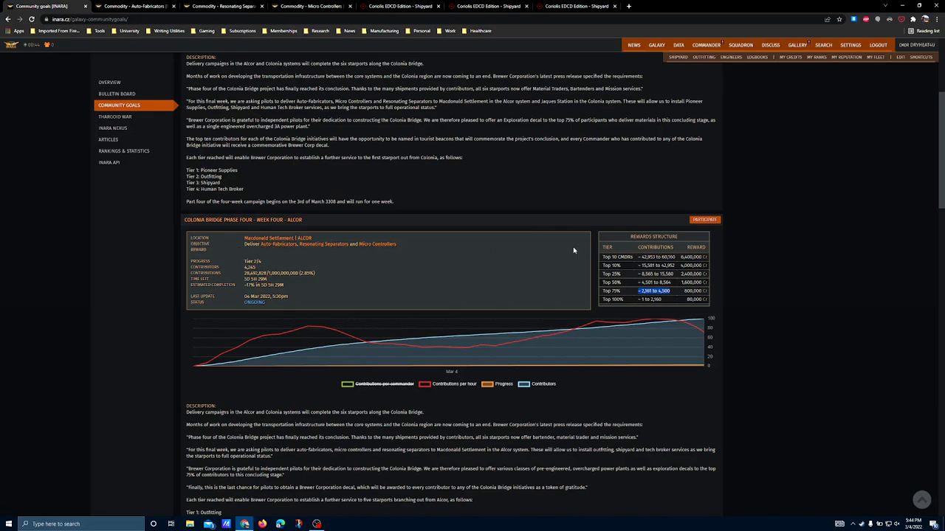
mouse_move(541, 289)
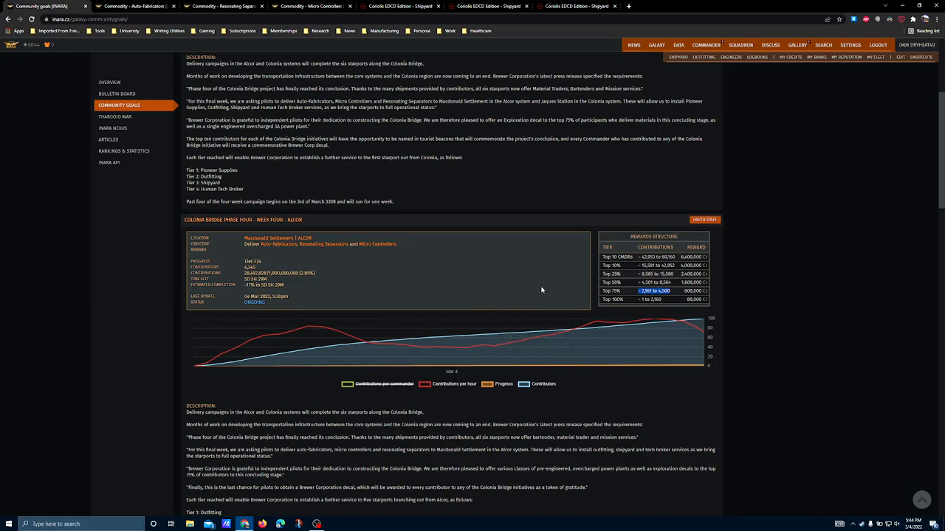
mouse_move(354, 315)
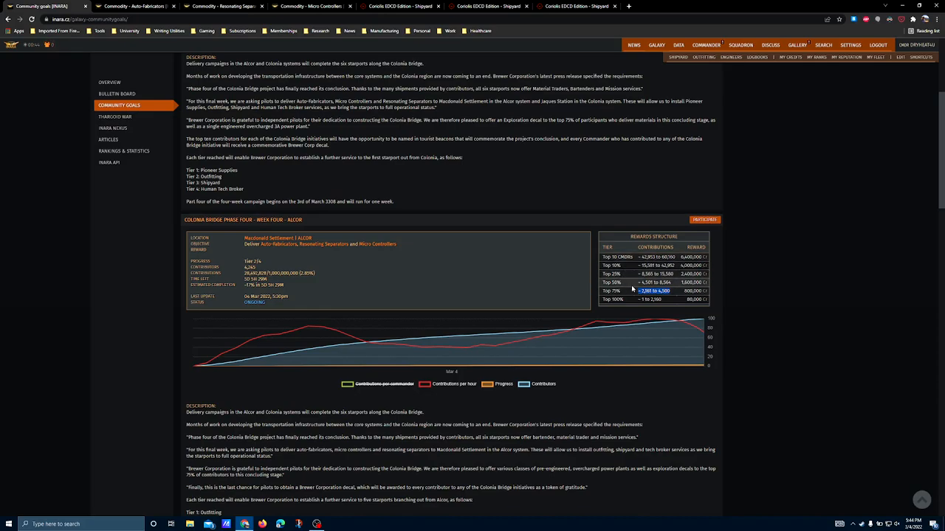
mouse_move(647, 298)
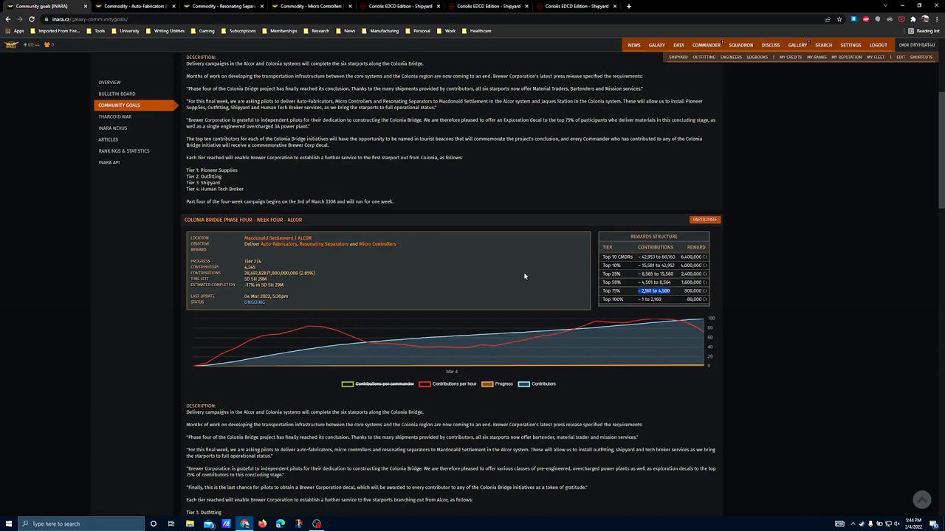
scroll(down, 3)
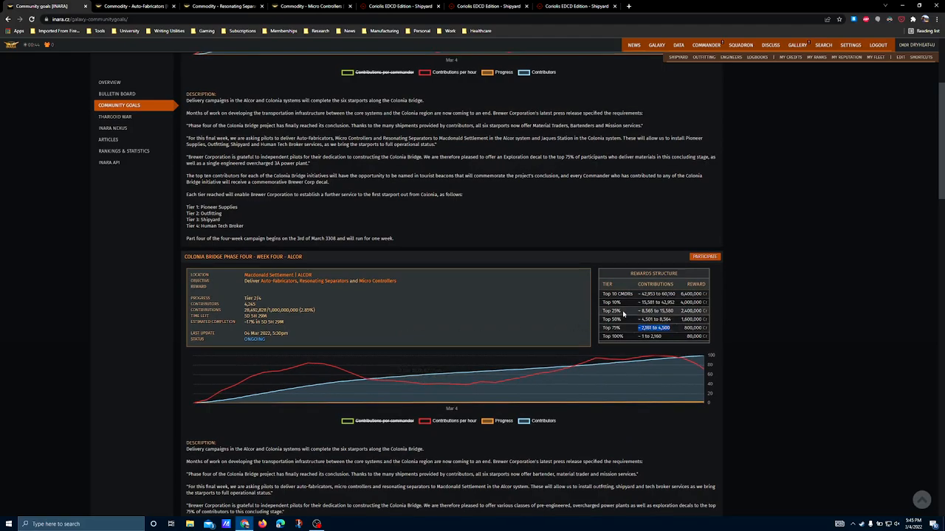
mouse_move(650, 301)
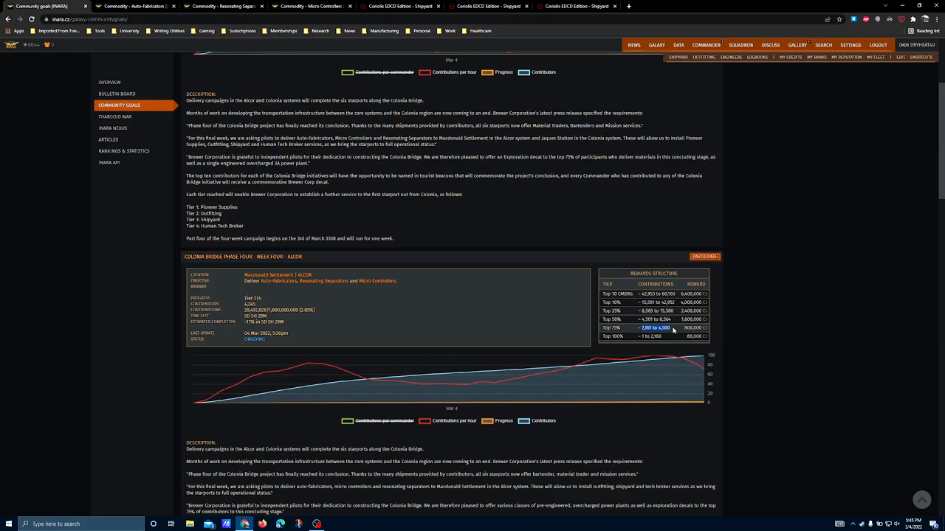
mouse_move(671, 331)
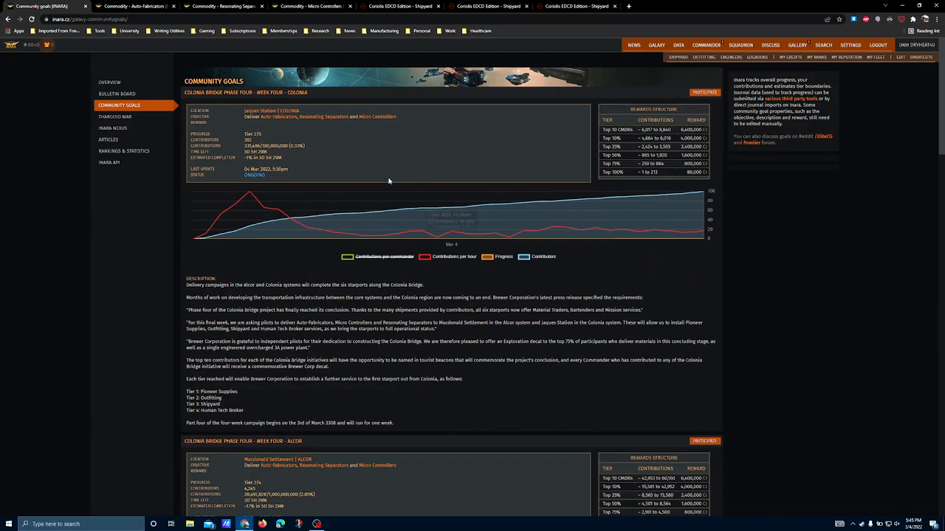
scroll(down, 3)
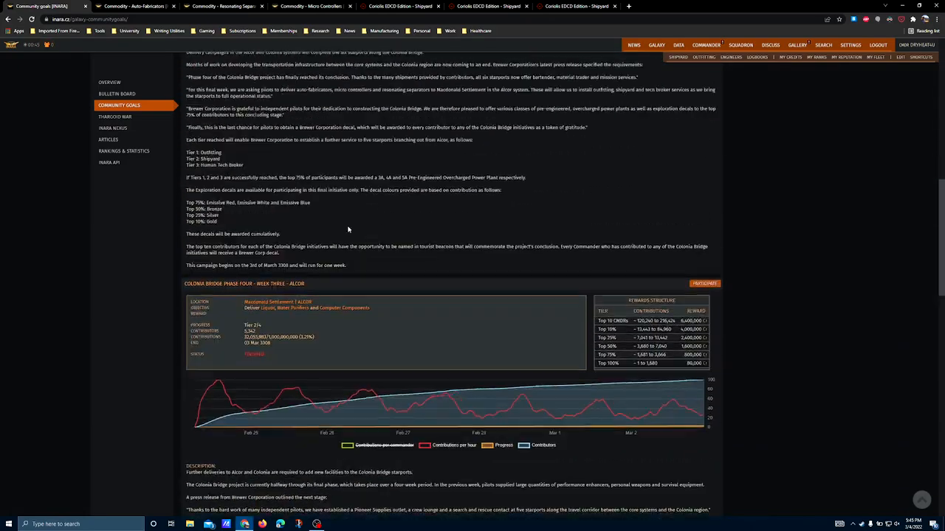
scroll(up, 3)
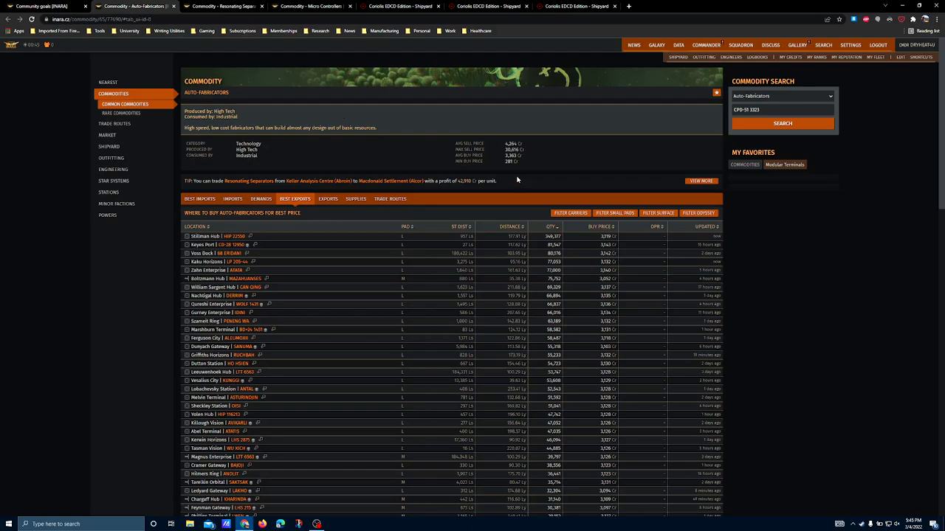
mouse_move(526, 220)
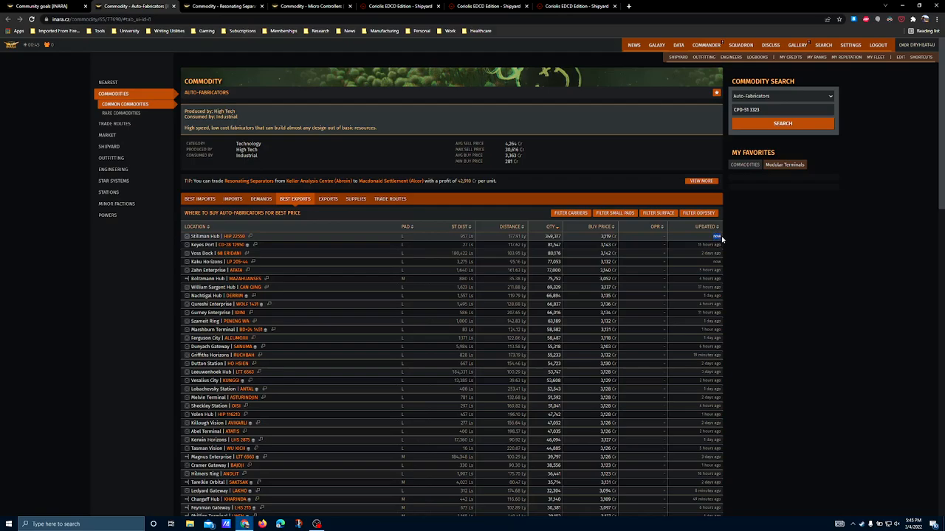
mouse_move(720, 238)
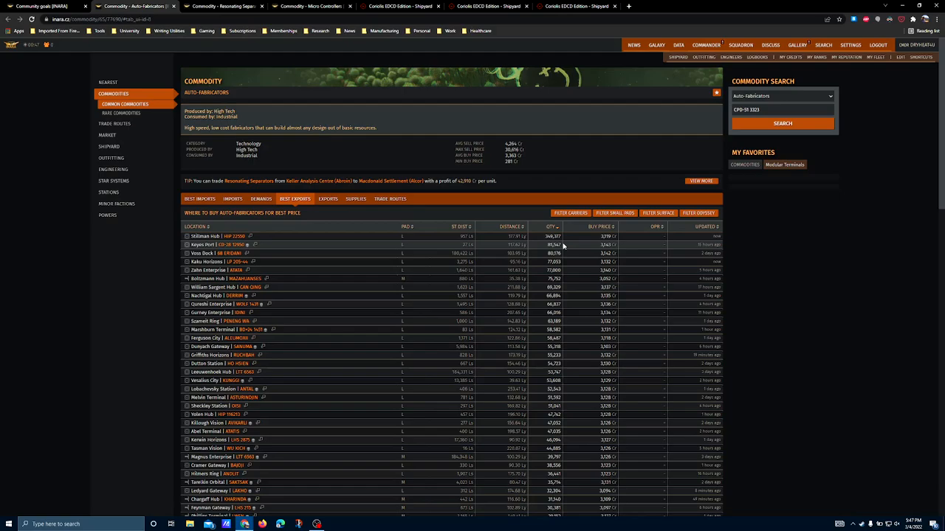
Step: Switch to the Resonating Separators commodity price listing
click(222, 6)
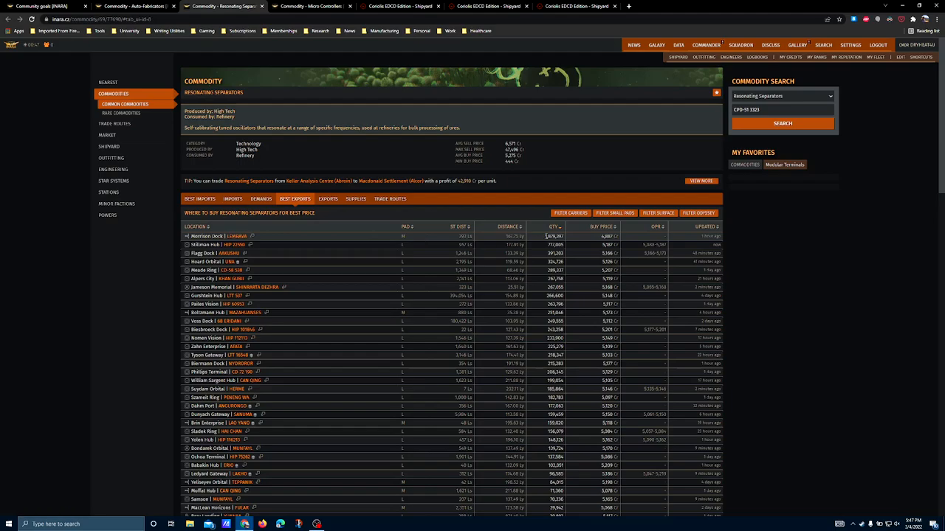
Step: Mark a best-price buying entry, then move on to the Micro Controllers listing
double_click(554, 236)
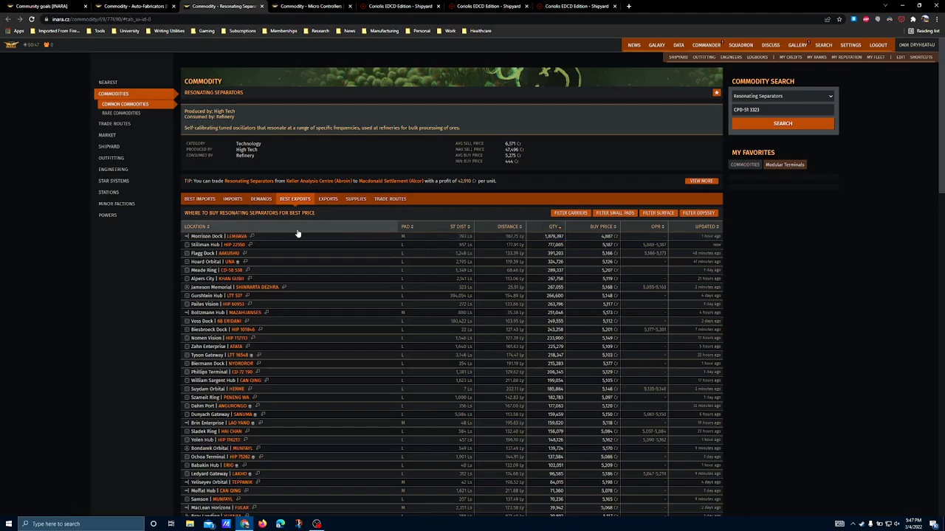
mouse_move(249, 254)
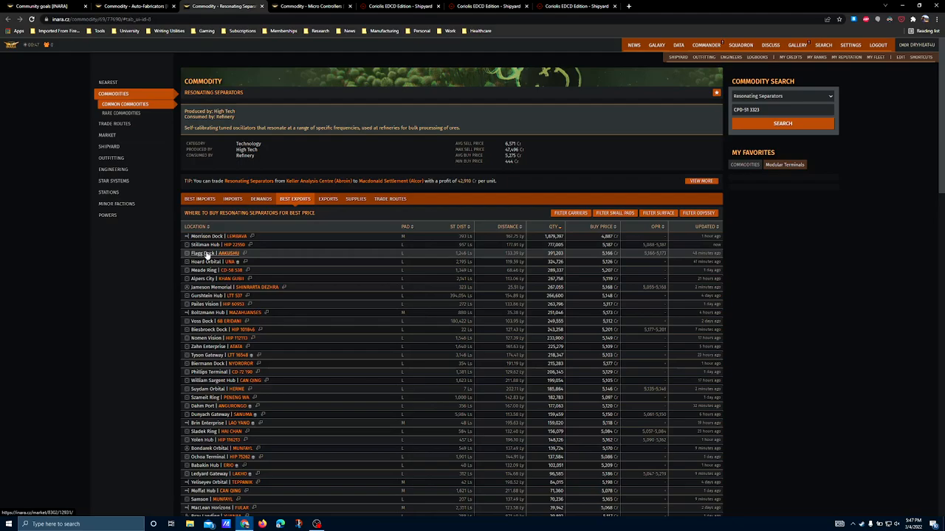
mouse_move(210, 264)
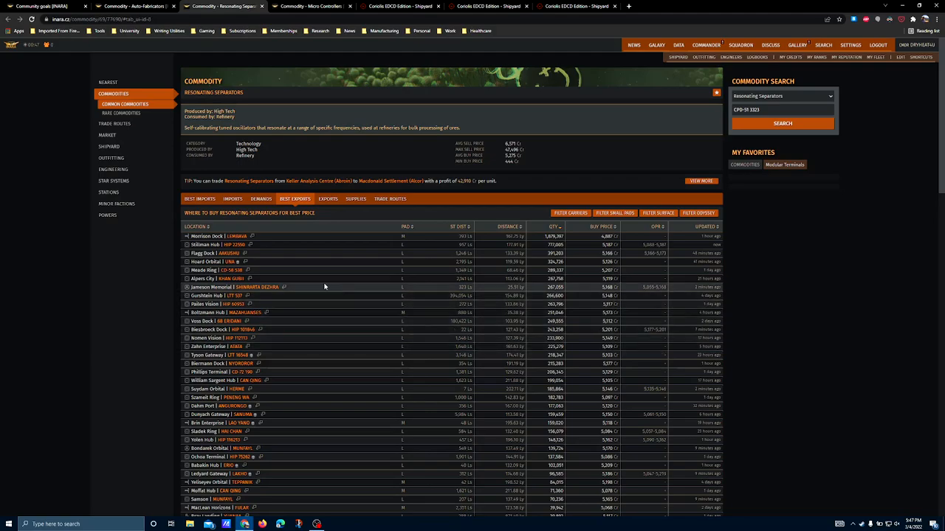
mouse_move(483, 115)
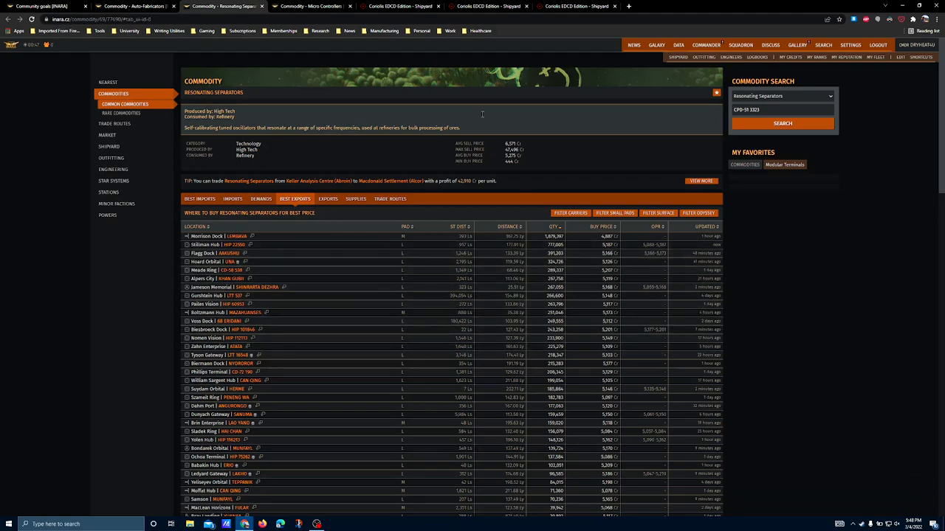
click(310, 6)
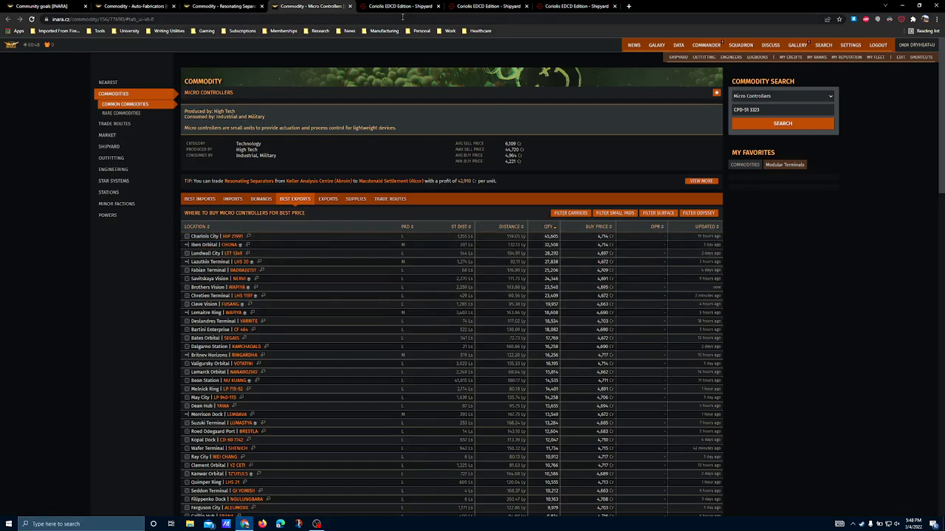
mouse_move(399, 5)
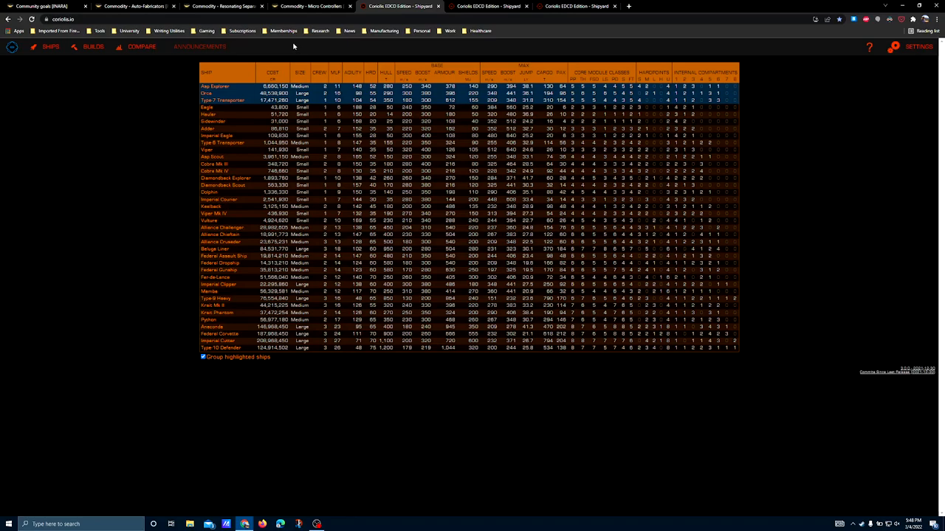
mouse_move(279, 106)
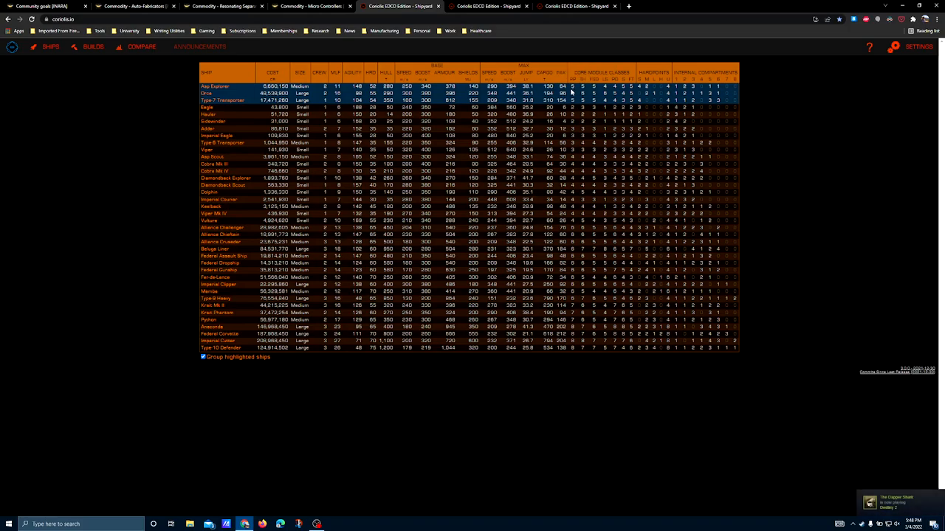
mouse_move(573, 80)
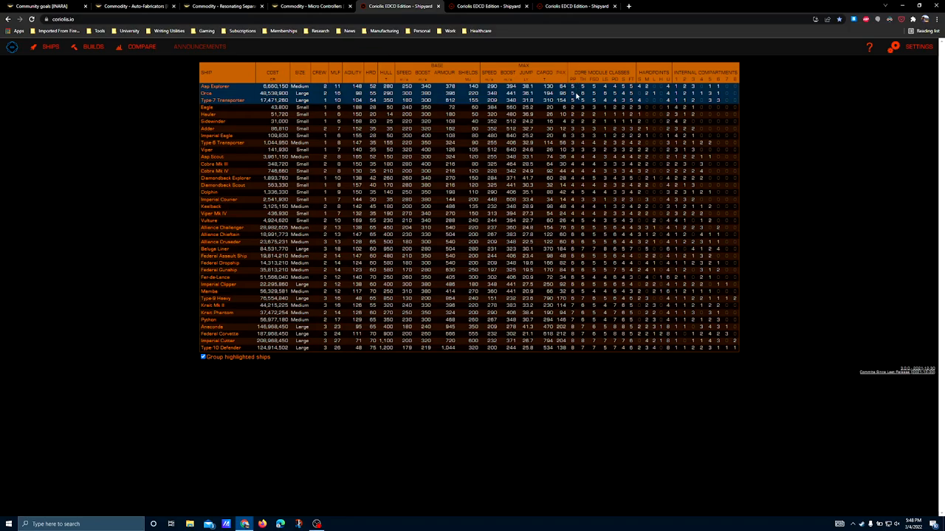
mouse_move(576, 359)
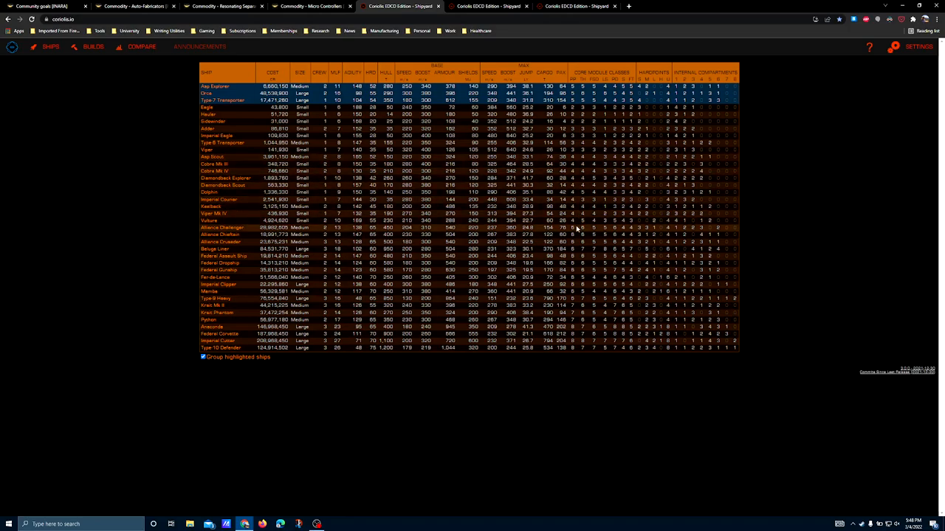
mouse_move(575, 230)
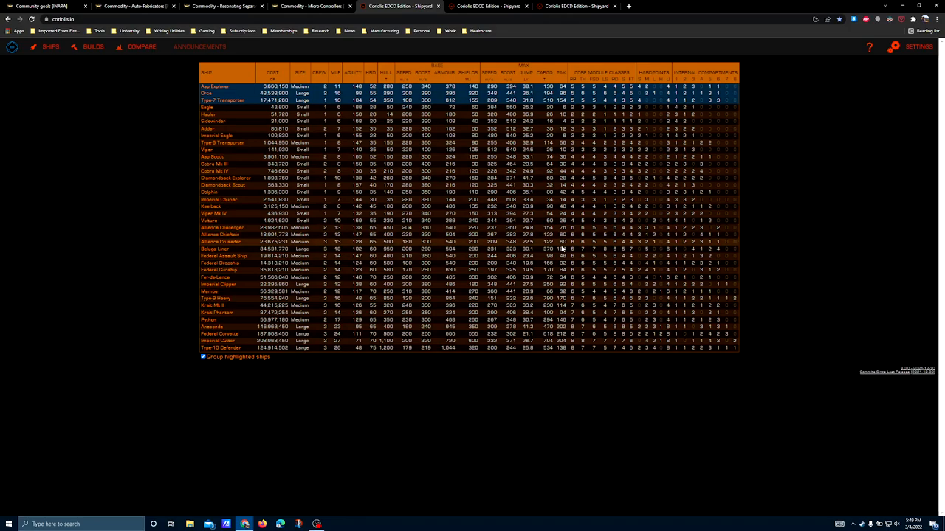
mouse_move(573, 257)
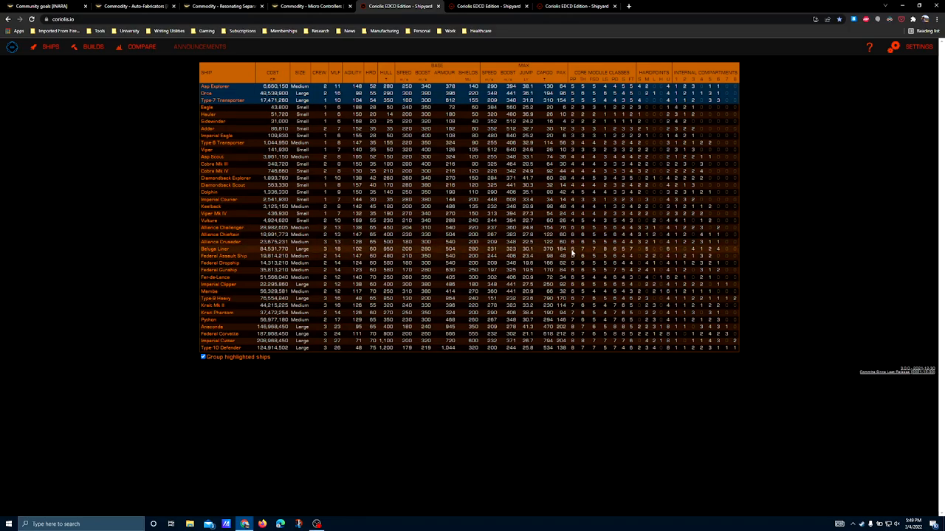
mouse_move(214, 251)
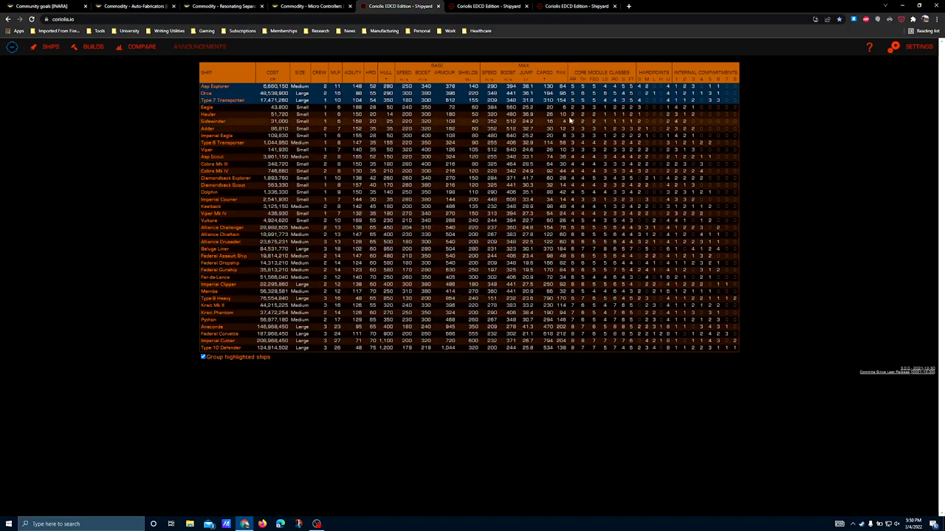
mouse_move(524, 263)
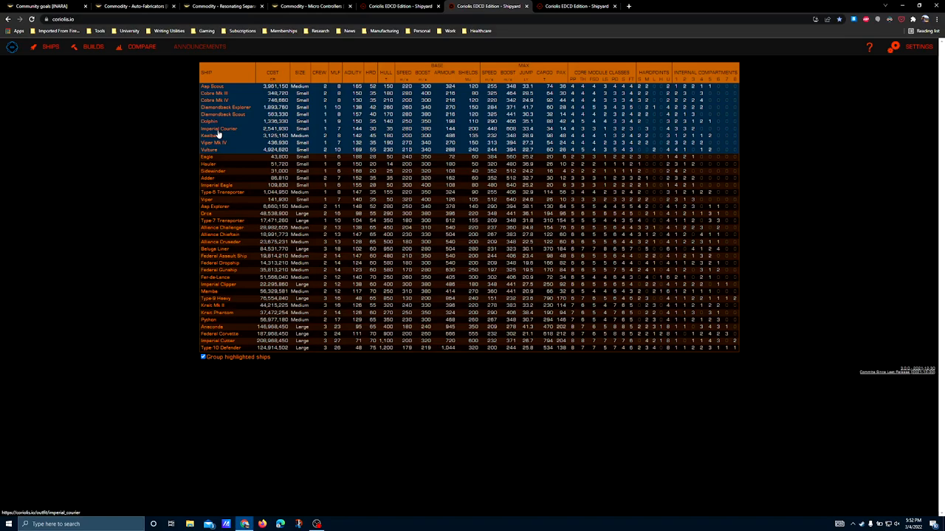
mouse_move(217, 132)
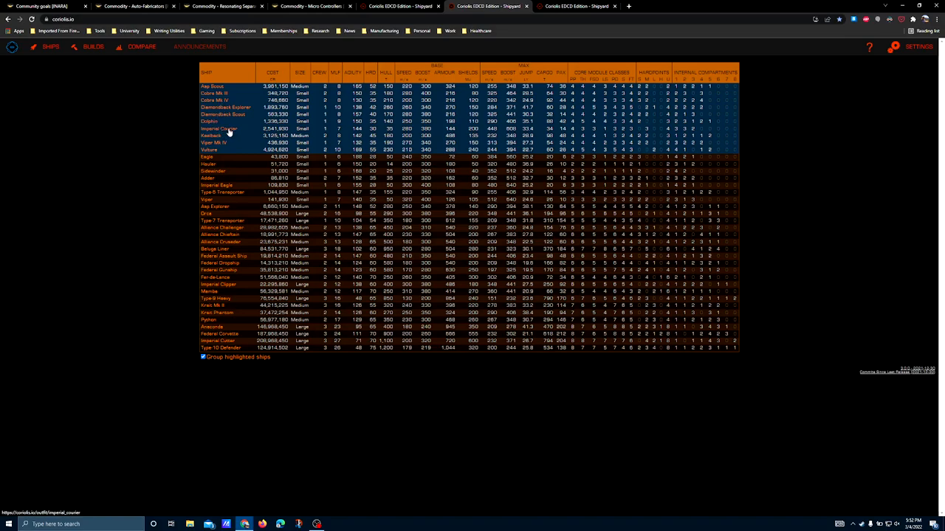
mouse_move(227, 133)
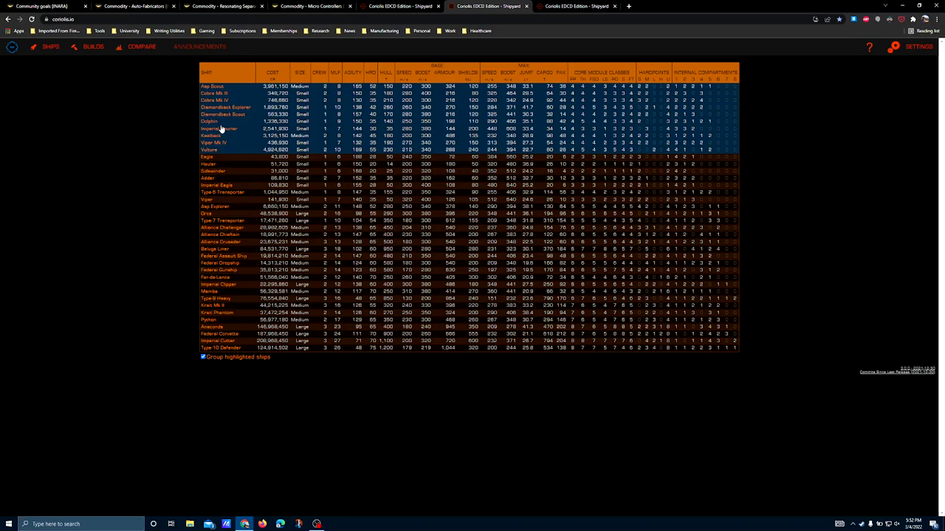
mouse_move(224, 116)
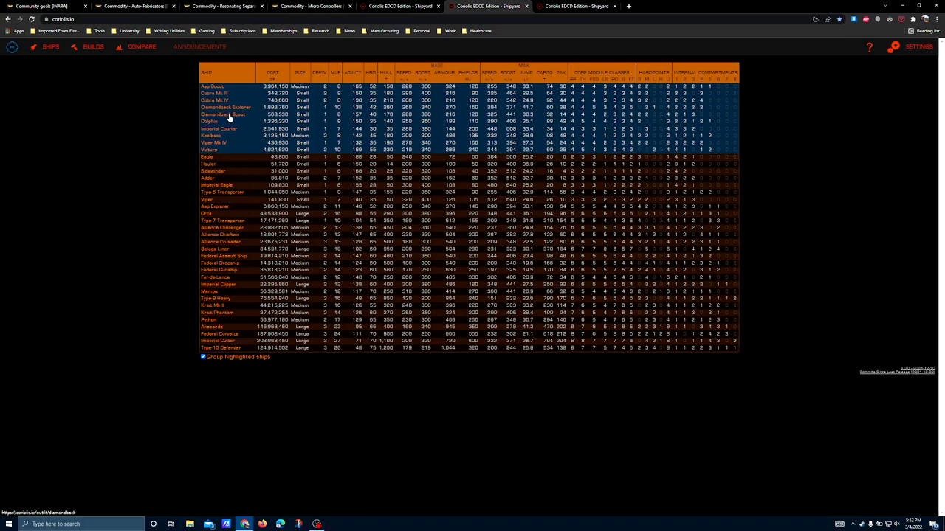
mouse_move(227, 118)
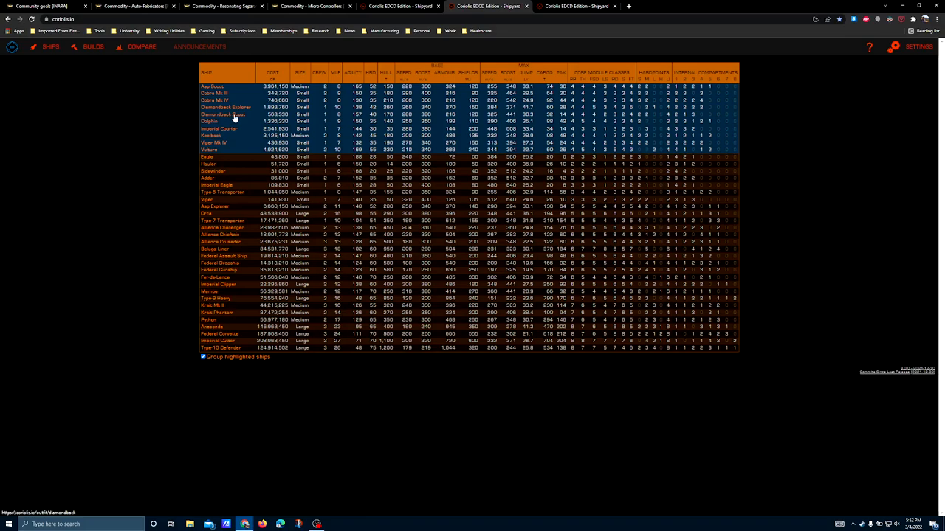
mouse_move(236, 118)
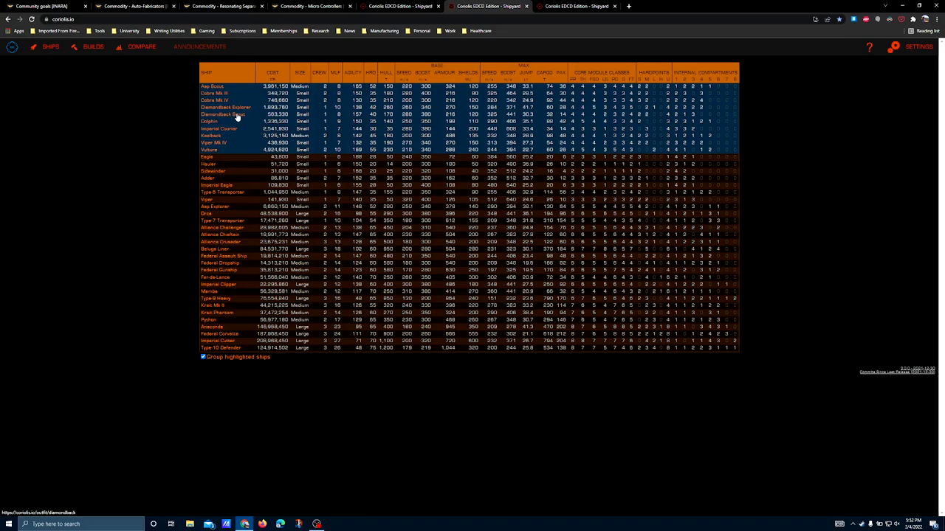
mouse_move(238, 118)
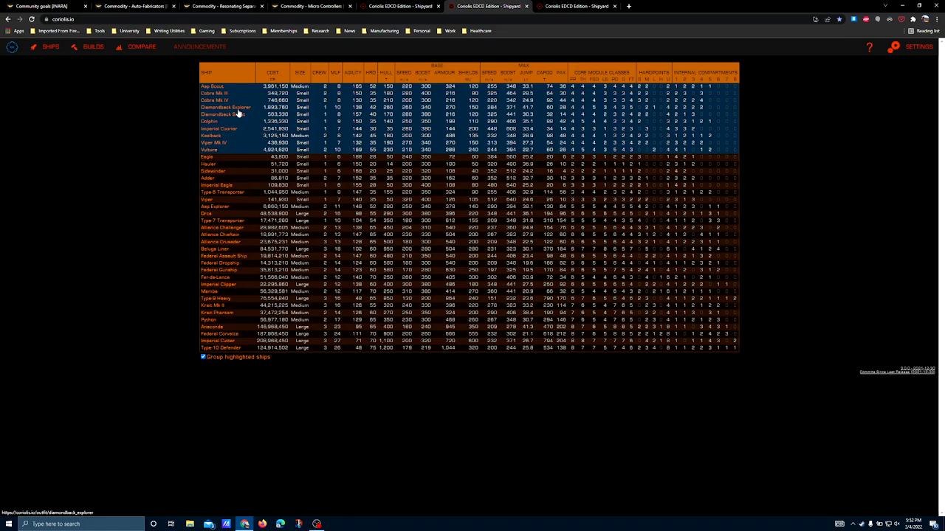
mouse_move(238, 113)
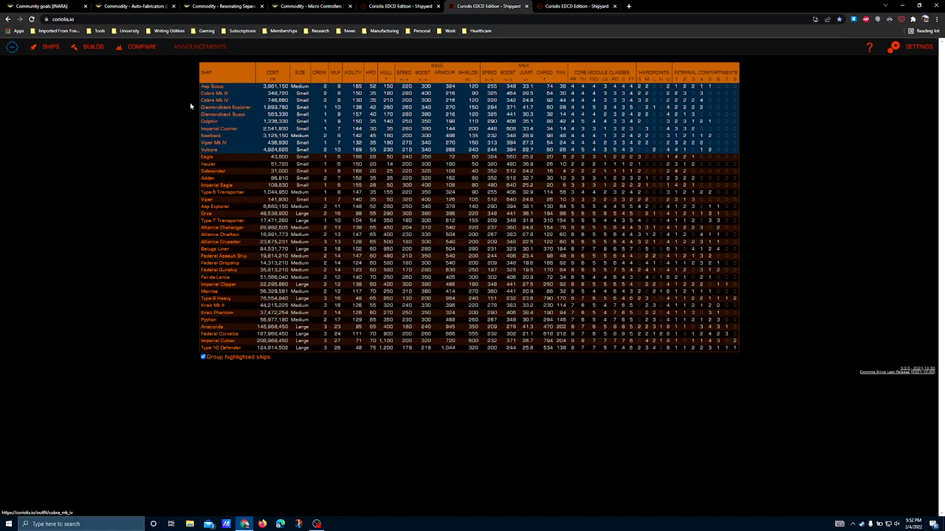
mouse_move(227, 111)
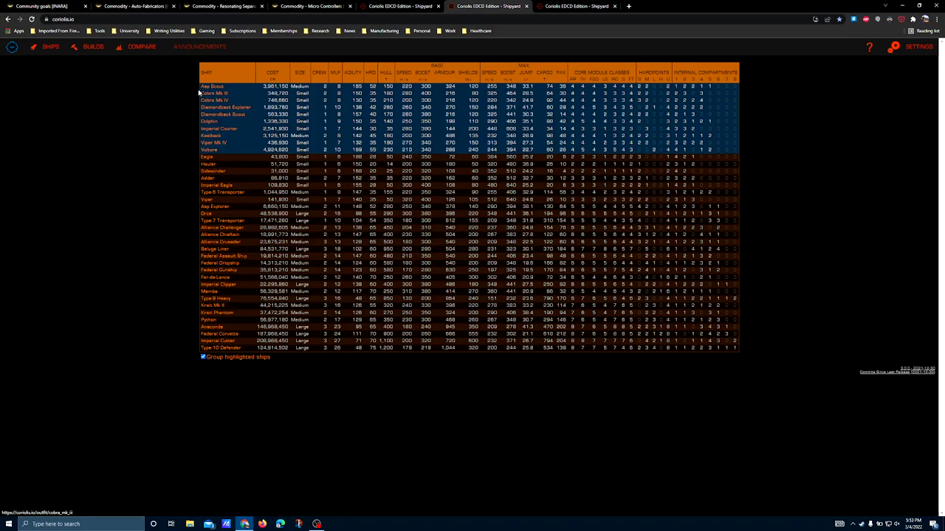
mouse_move(509, 109)
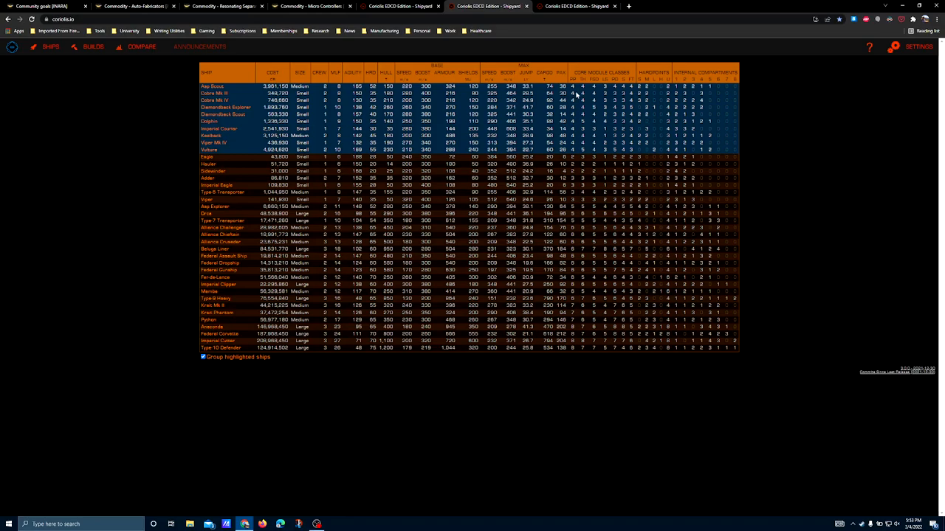
mouse_move(221, 90)
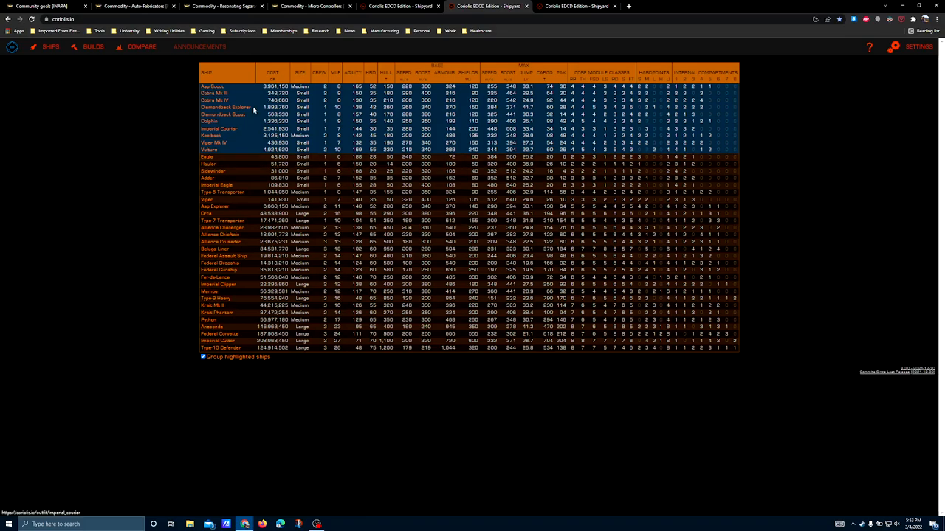
mouse_move(222, 118)
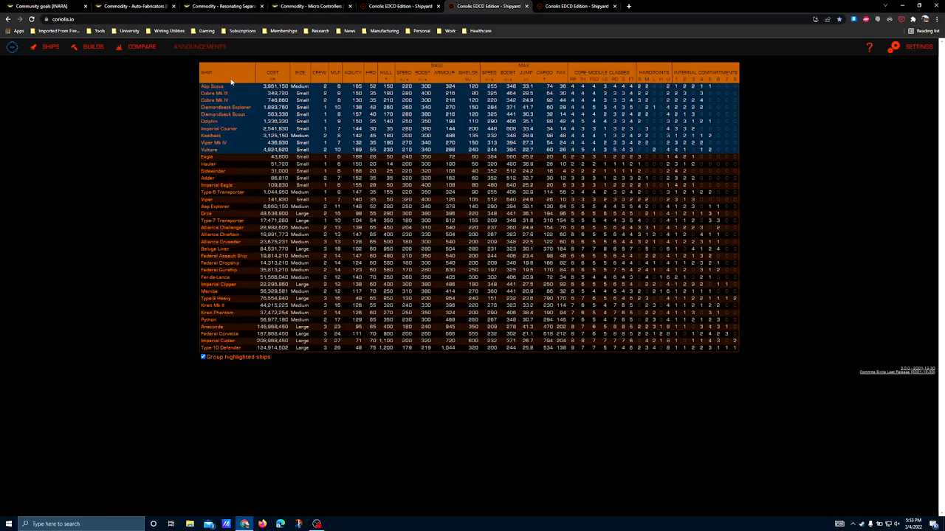
mouse_move(227, 106)
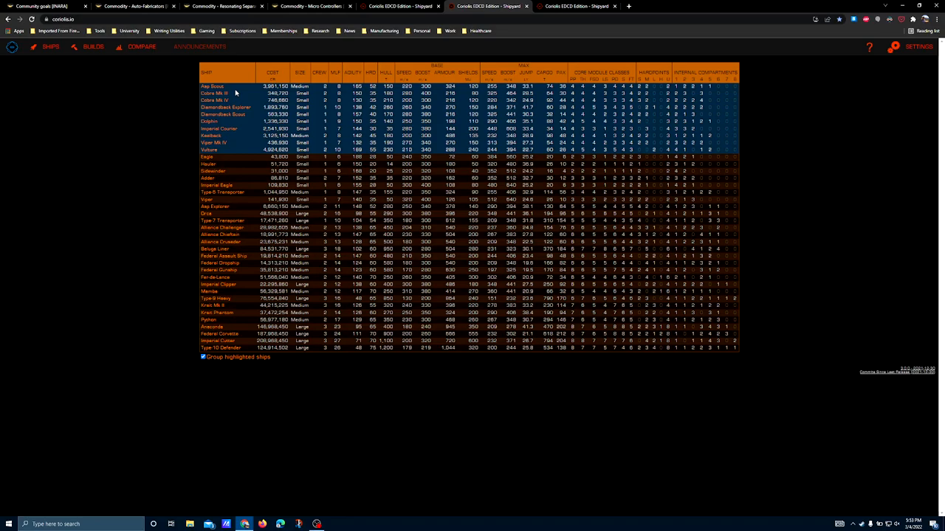
mouse_move(241, 124)
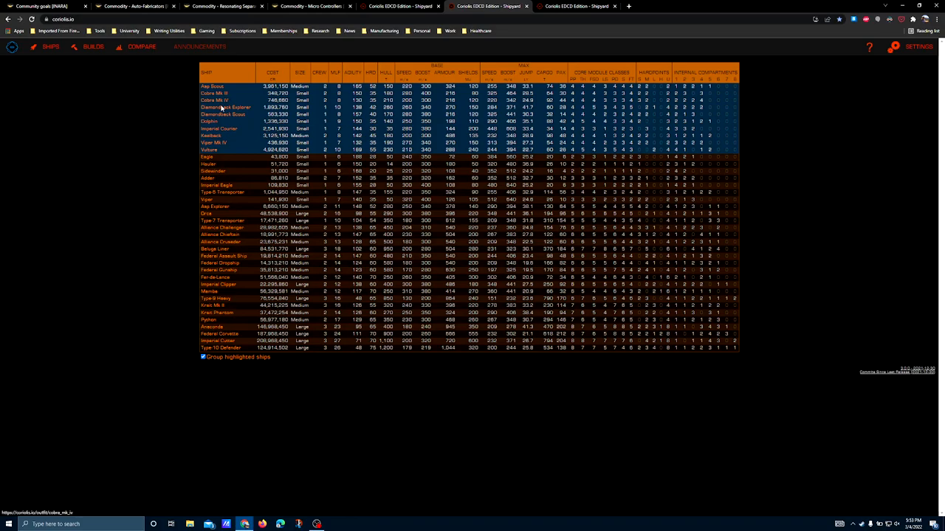
mouse_move(227, 139)
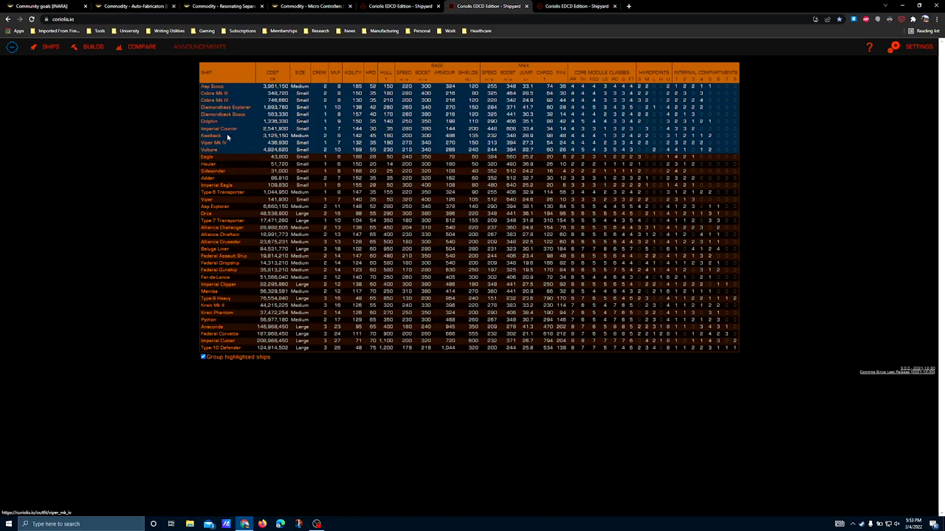
mouse_move(219, 156)
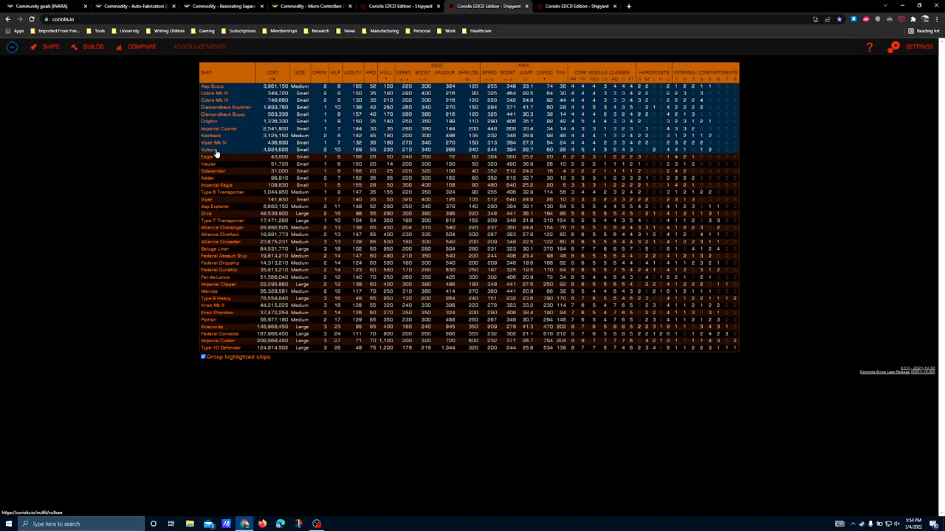
mouse_move(209, 142)
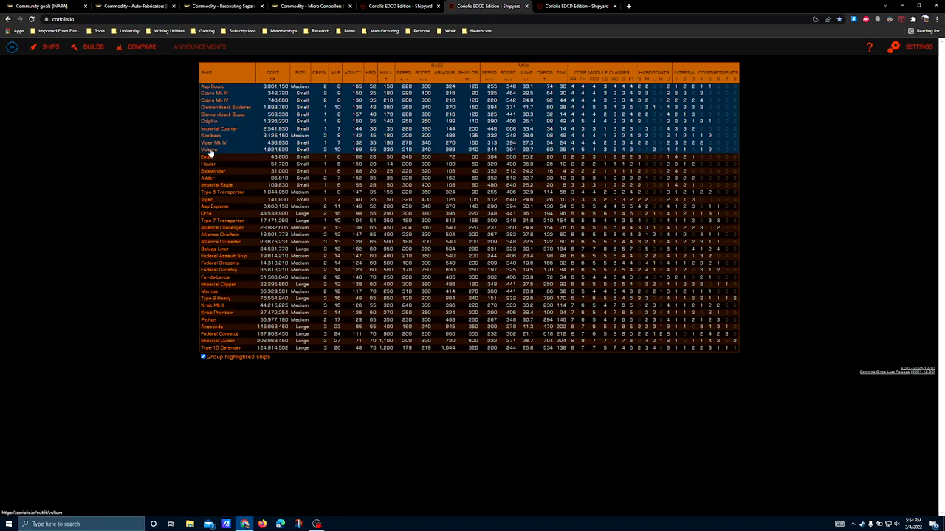
mouse_move(214, 156)
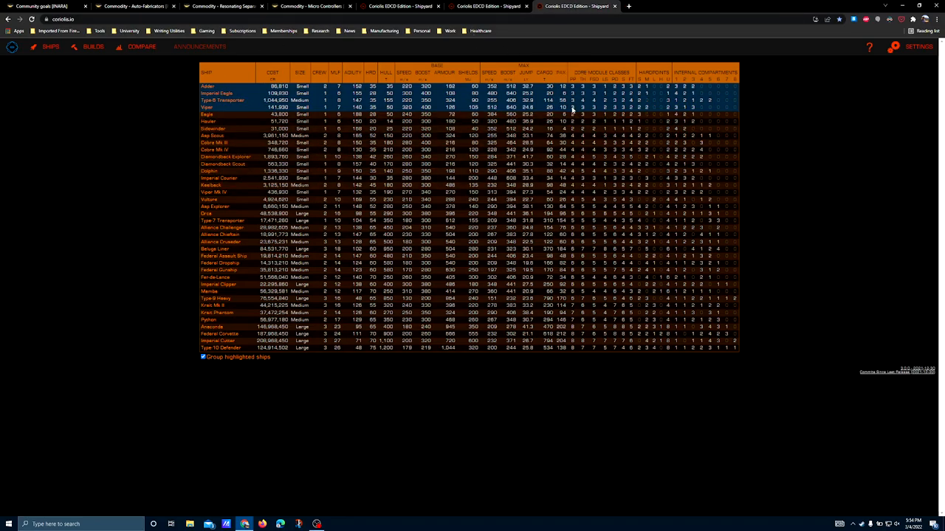
mouse_move(193, 103)
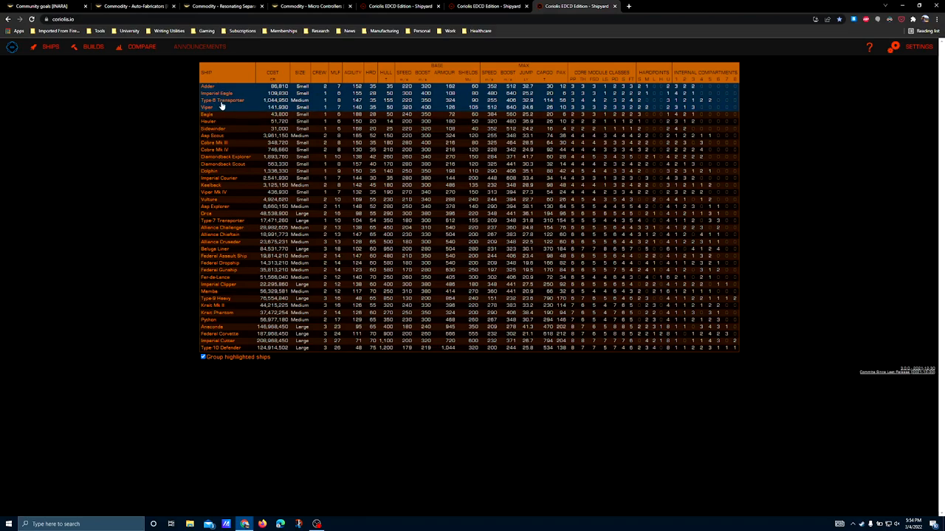
mouse_move(227, 103)
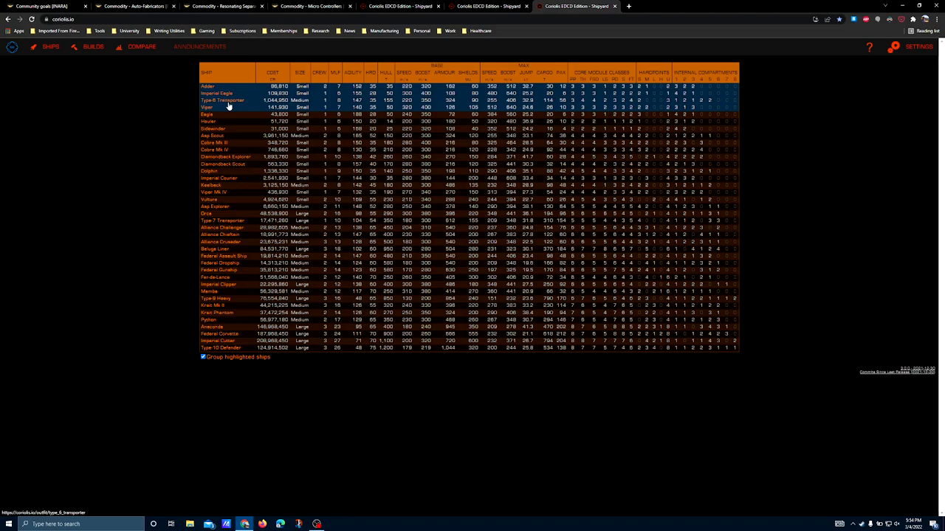
mouse_move(220, 103)
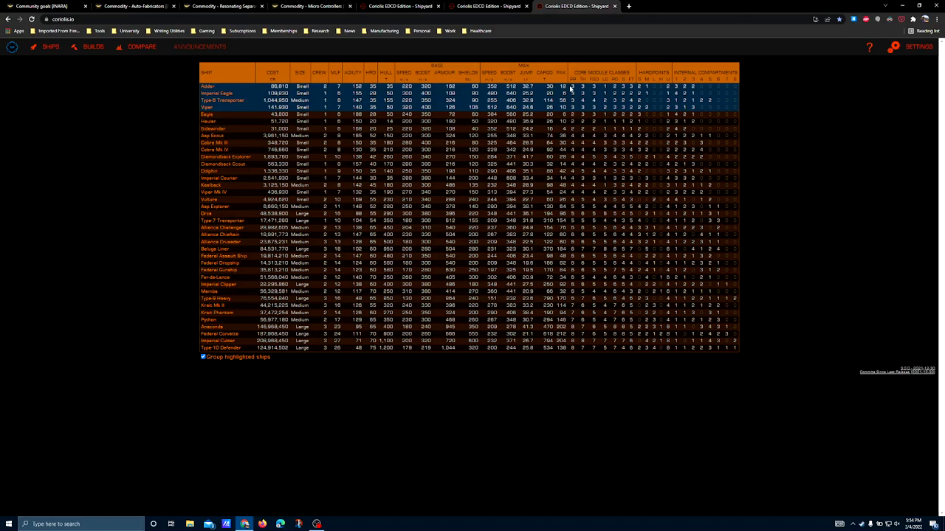
mouse_move(573, 89)
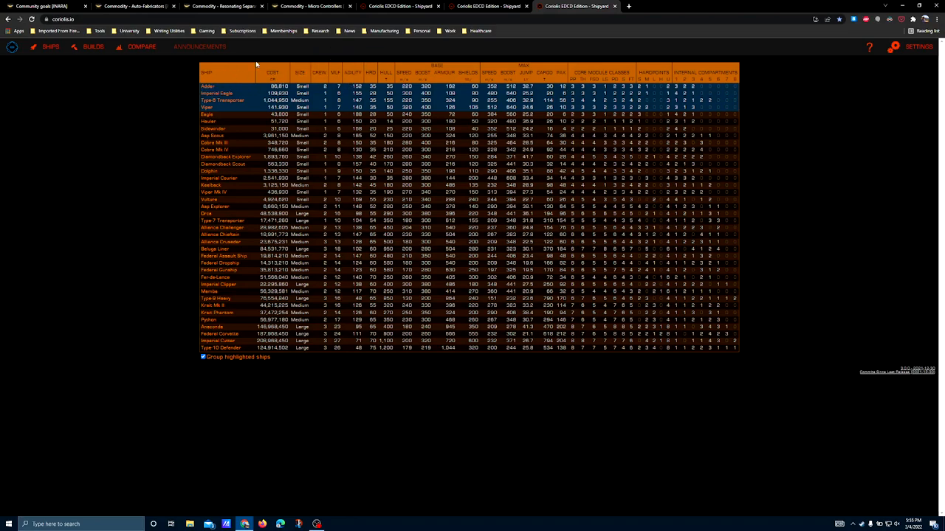
mouse_move(183, 112)
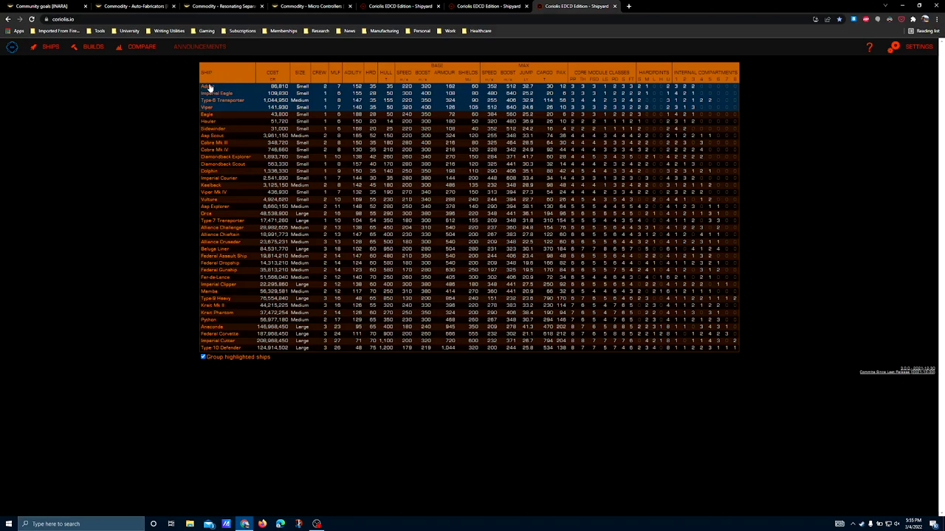
mouse_move(180, 113)
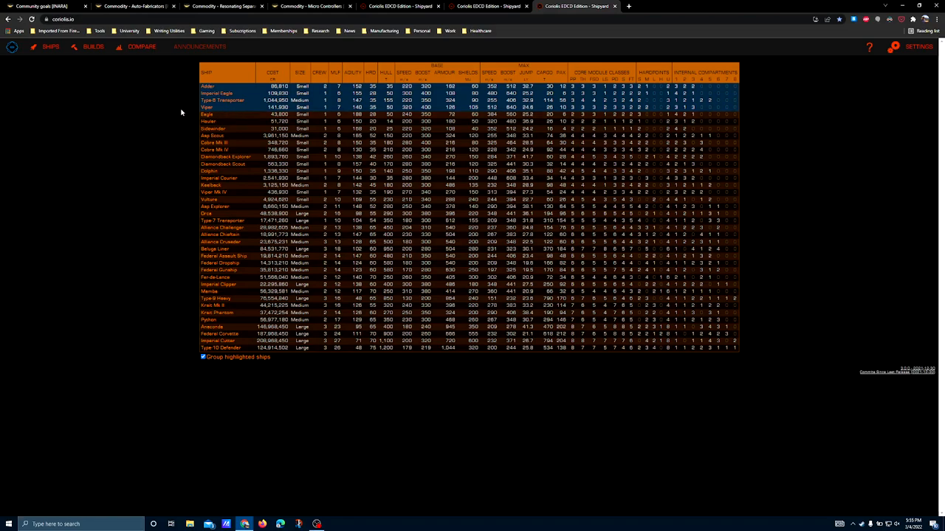
mouse_move(177, 116)
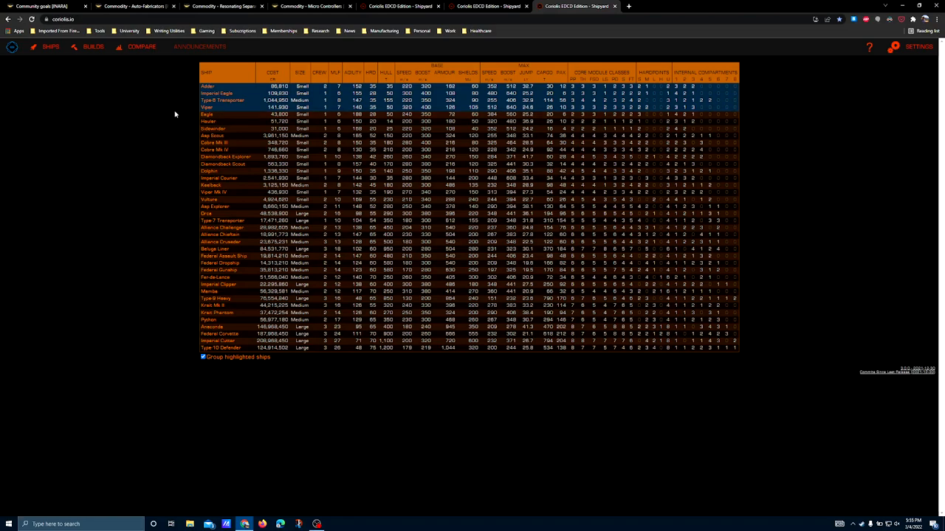
mouse_move(210, 106)
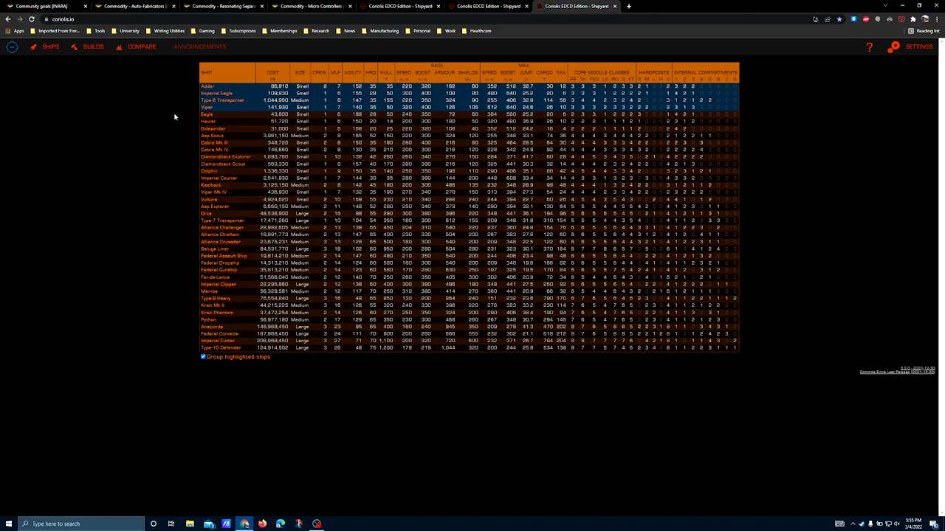
mouse_move(166, 127)
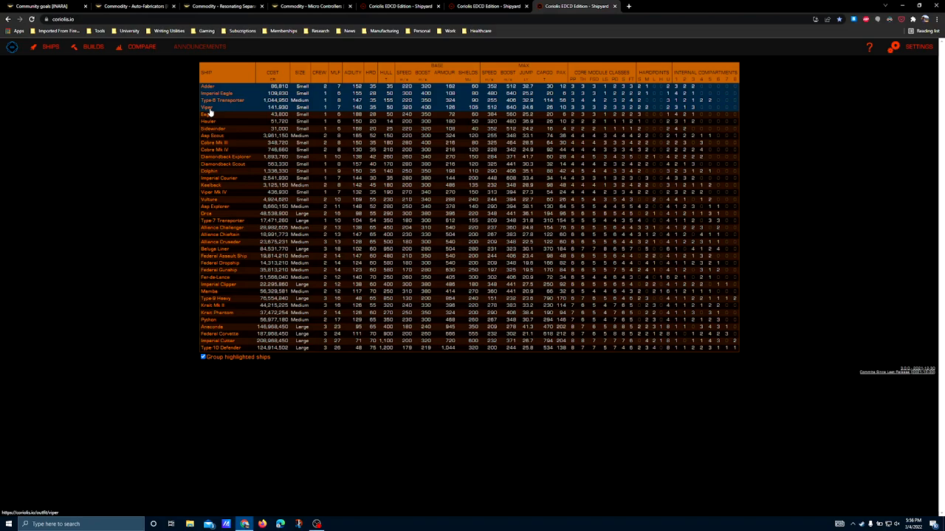
mouse_move(161, 107)
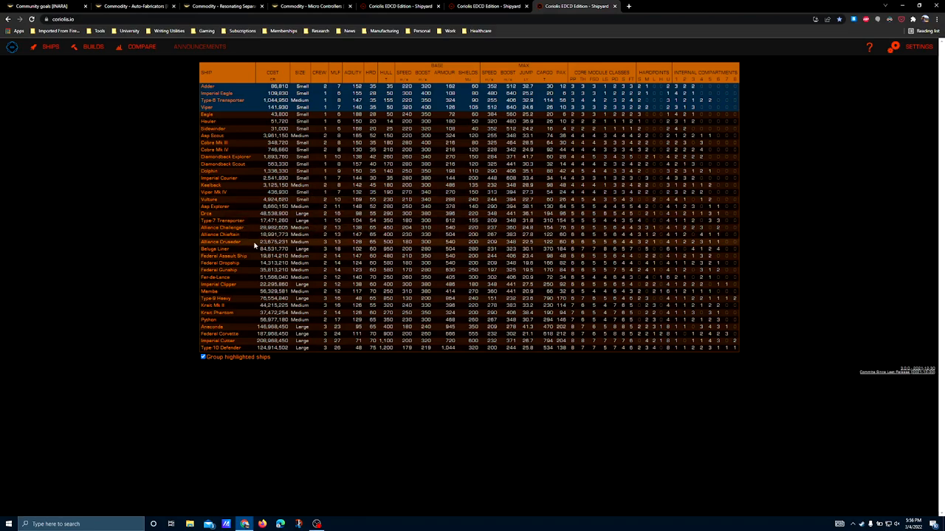
Step: Return to the Inara Community Goals page on the Colonia Bridge goal description
click(44, 6)
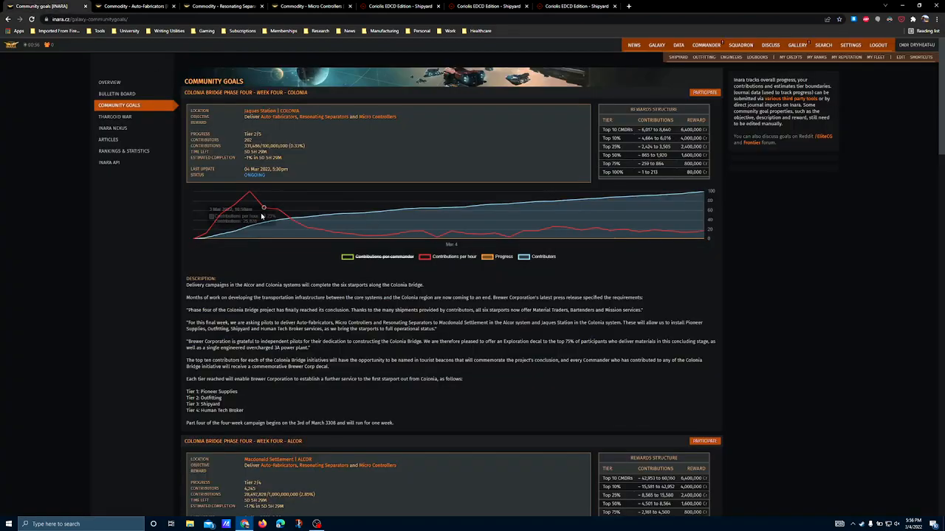
scroll(down, 3)
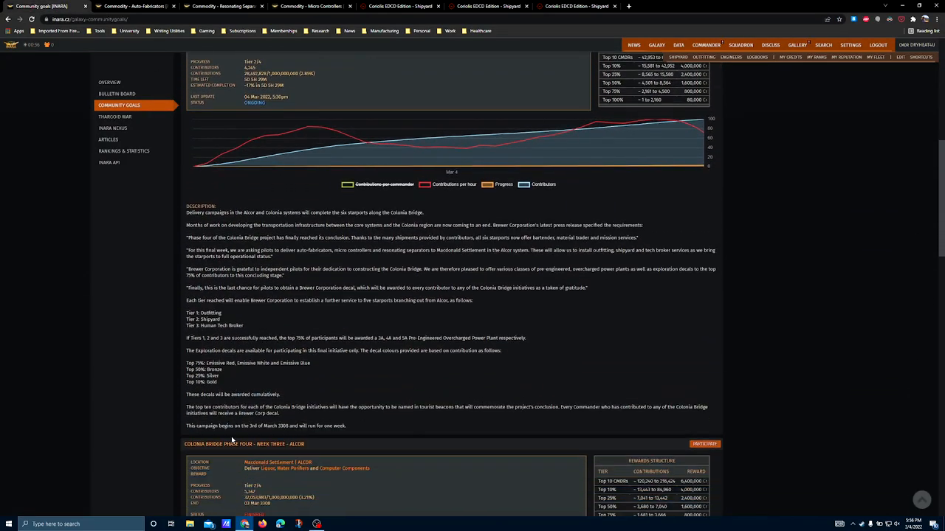
scroll(up, 3)
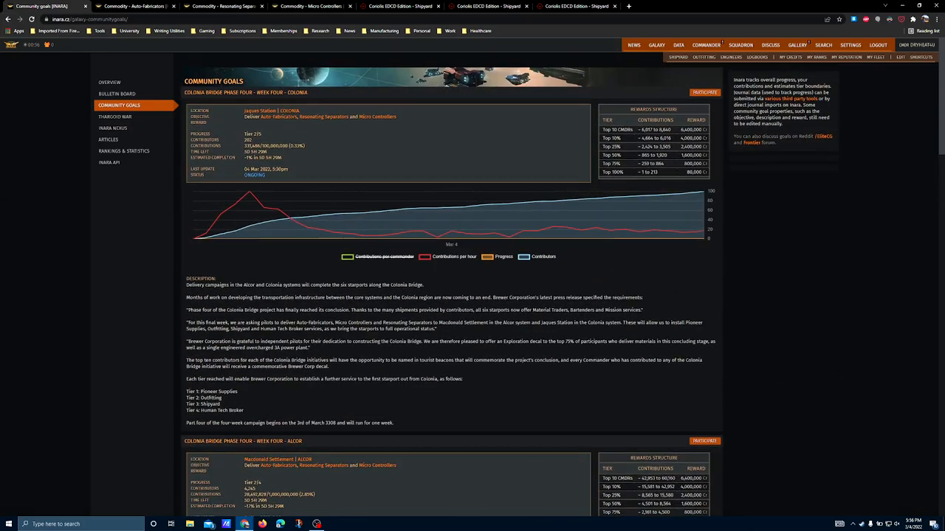